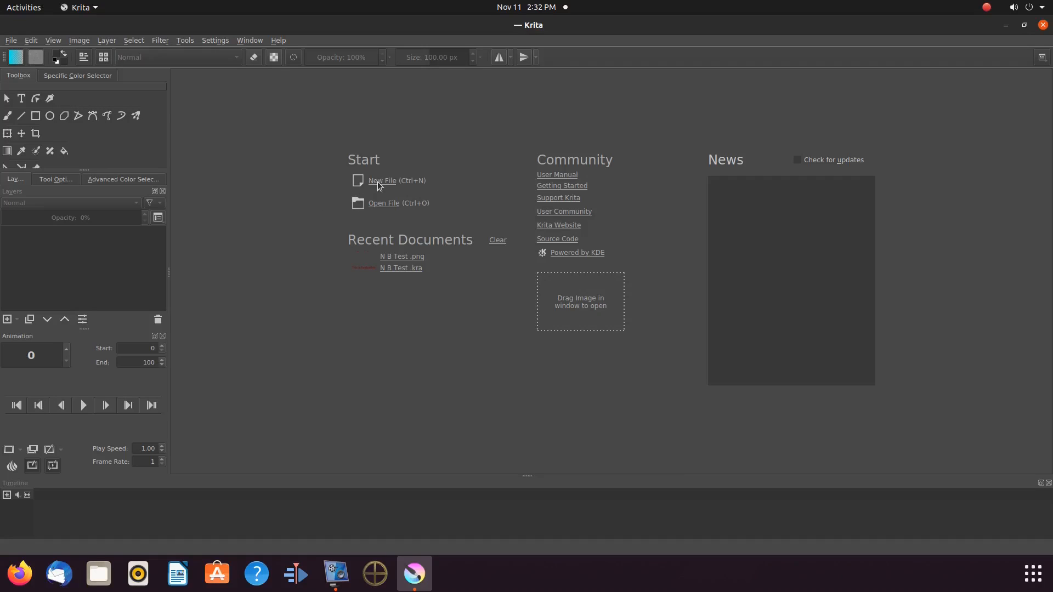
Step: Create a new blank 1600 × 1200 document from the Krita start screen
left_click(382, 181)
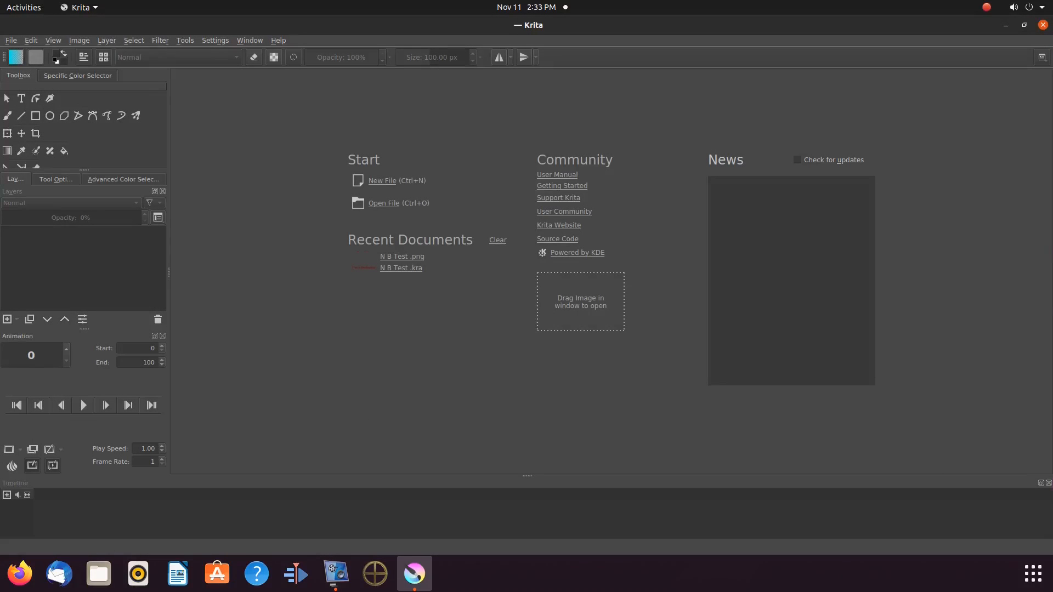
left_click(382, 181)
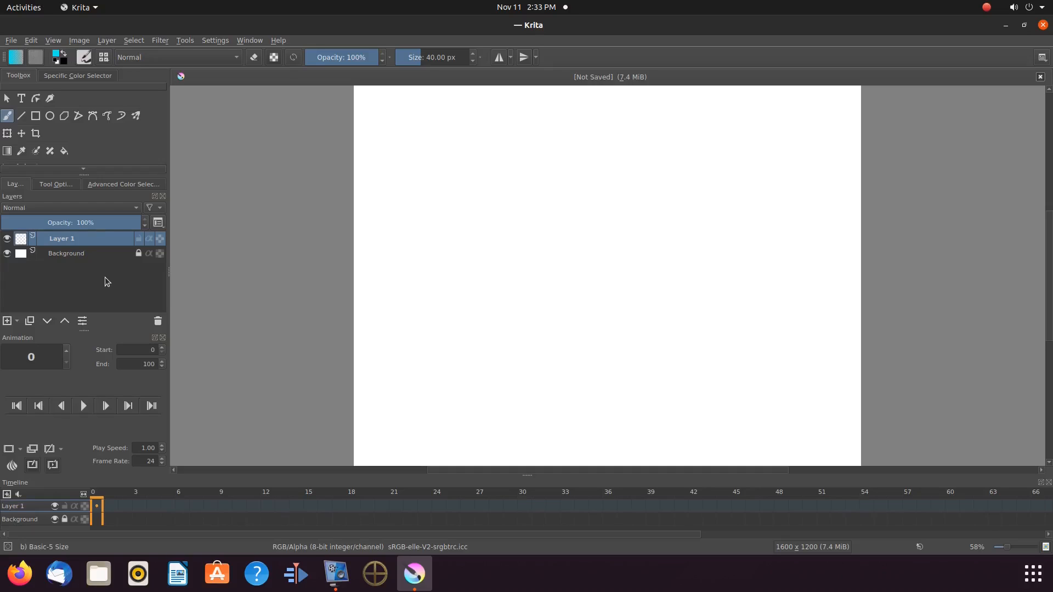
mouse_move(21, 98)
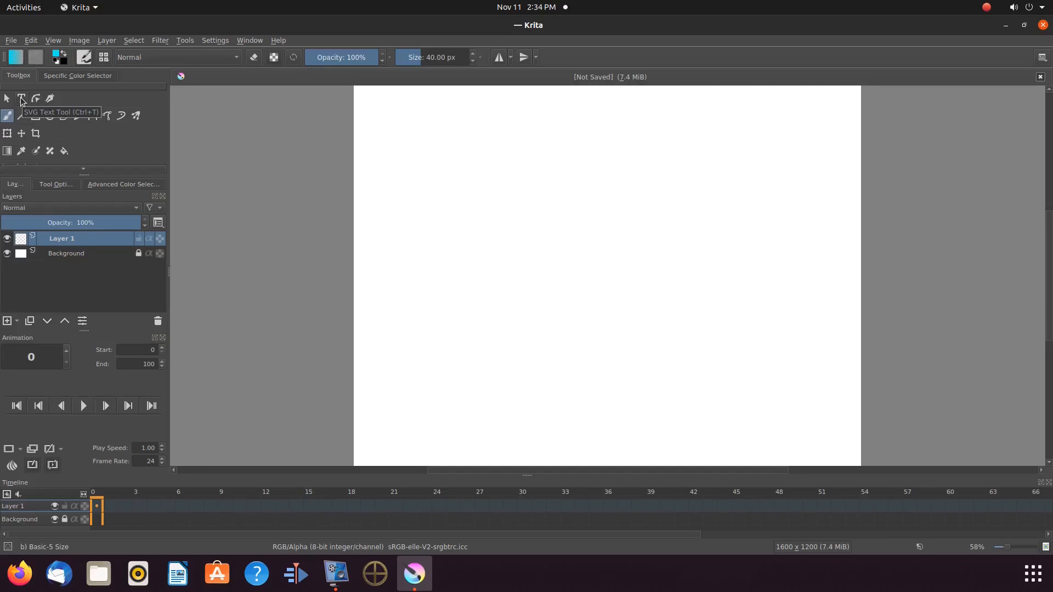
Step: Add an SVG text box near the top reading 'This is Redfeather' at size 48 in red
left_click(20, 98)
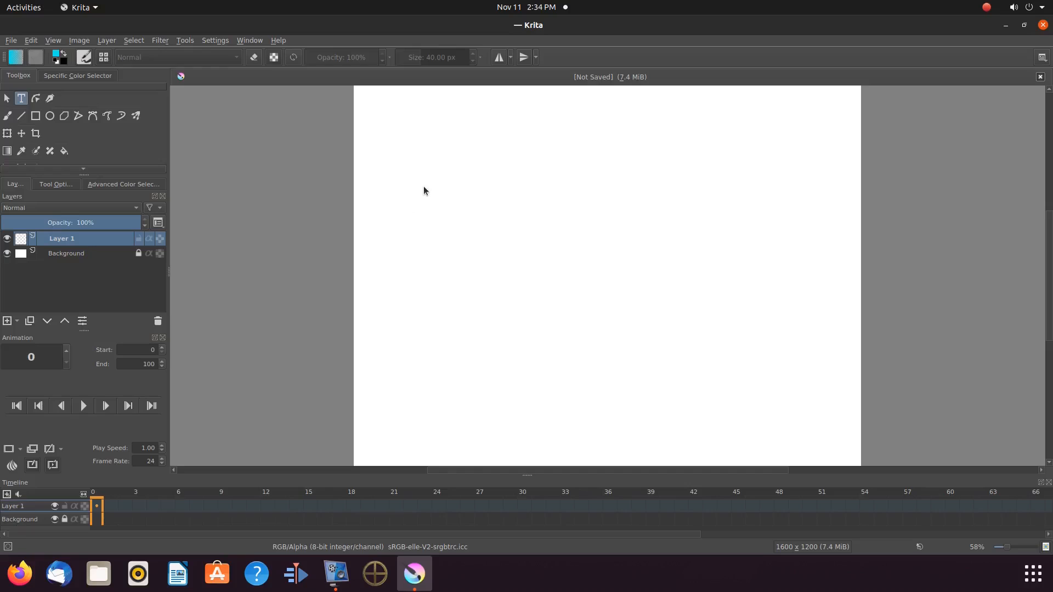
left_click_drag(423, 187, 710, 288)
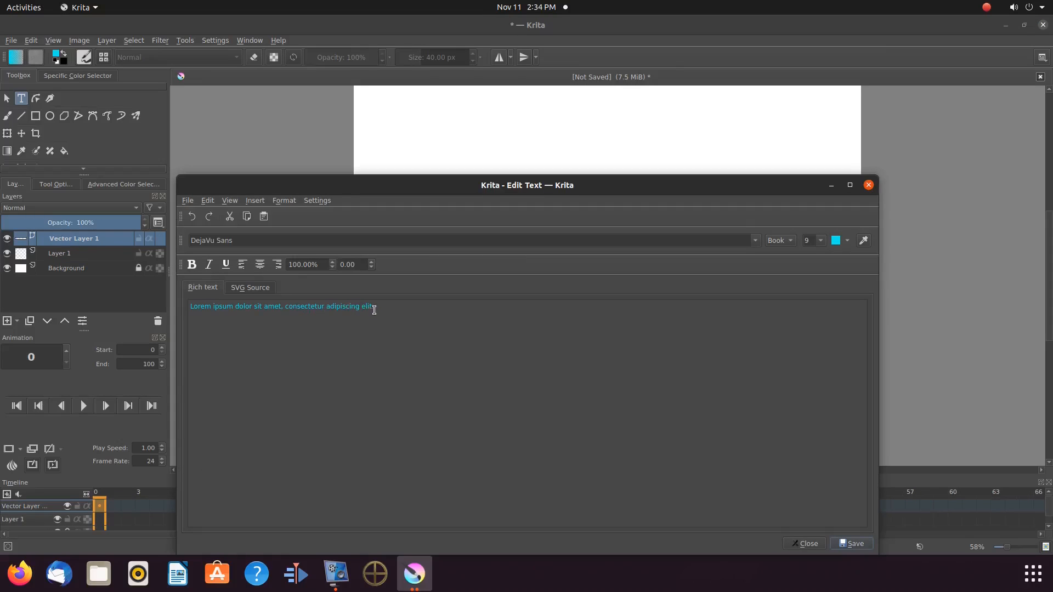
left_click_drag(282, 306, 376, 305)
type("T")
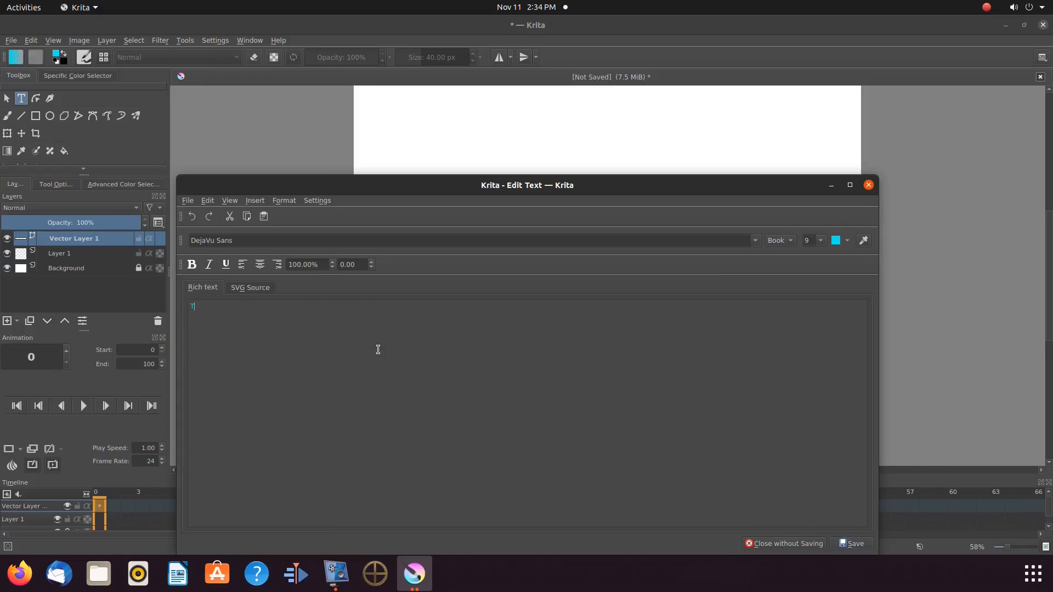
type("his is Redfeat")
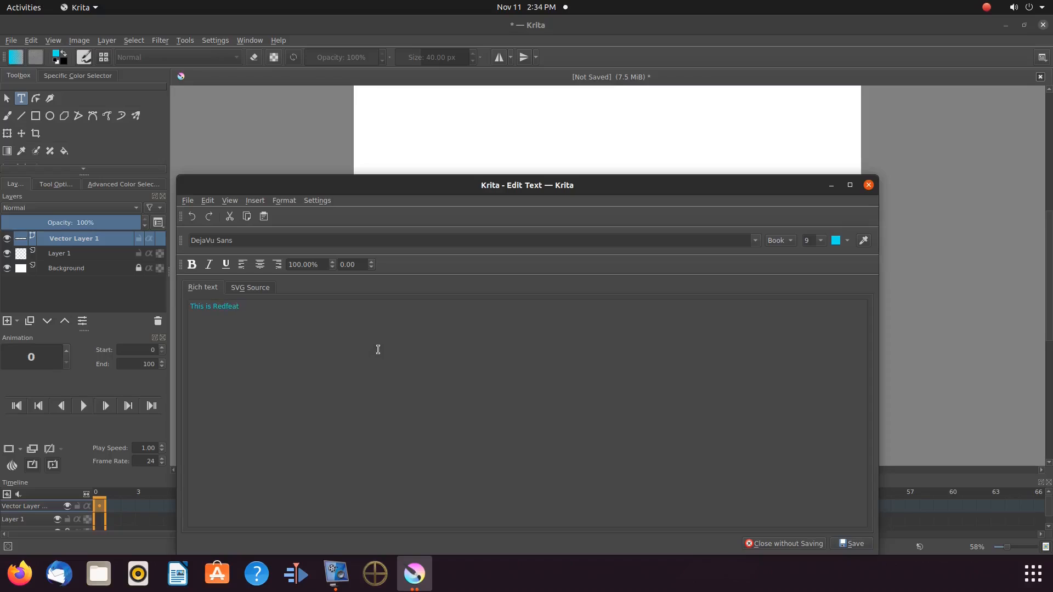
left_click(819, 240)
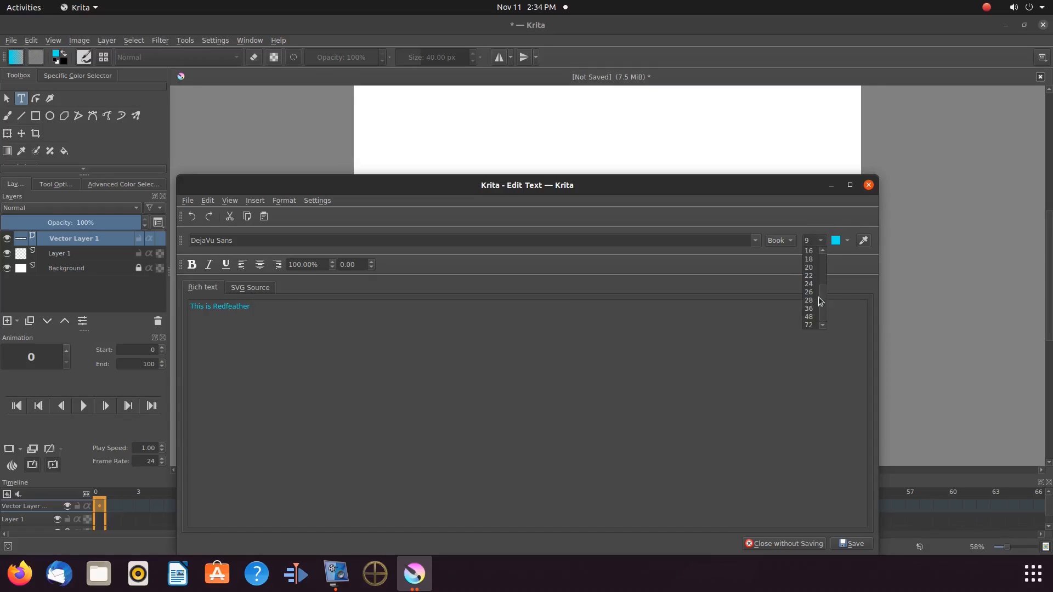
left_click(808, 316)
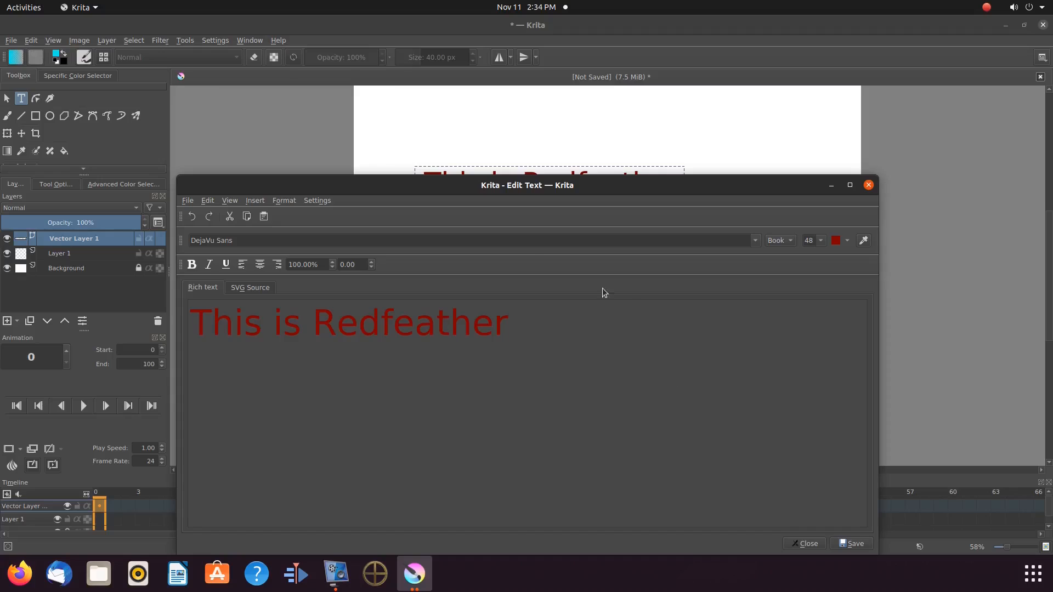
mouse_move(769, 487)
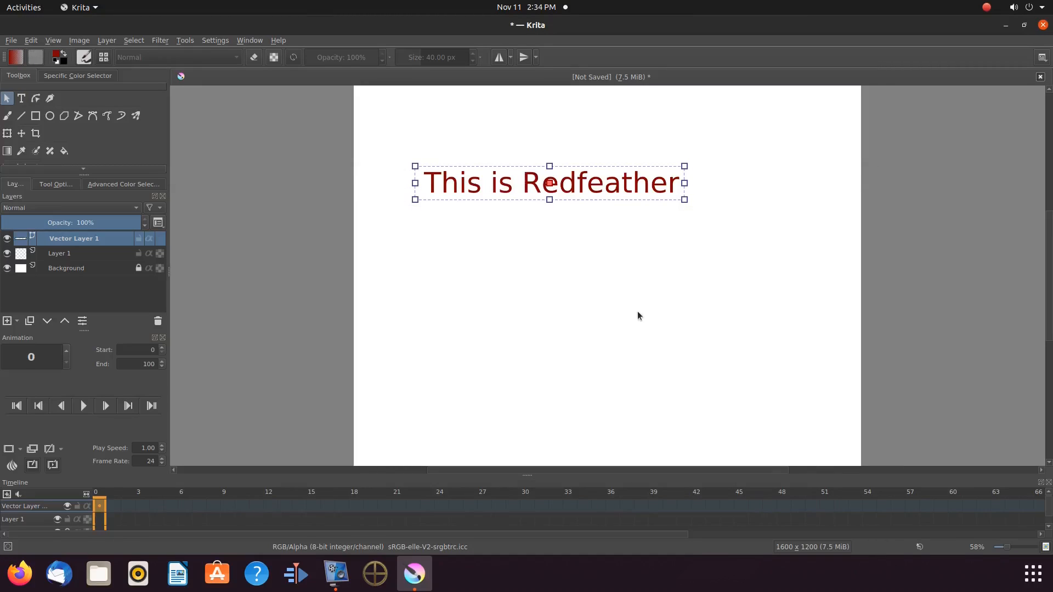
mouse_move(512, 253)
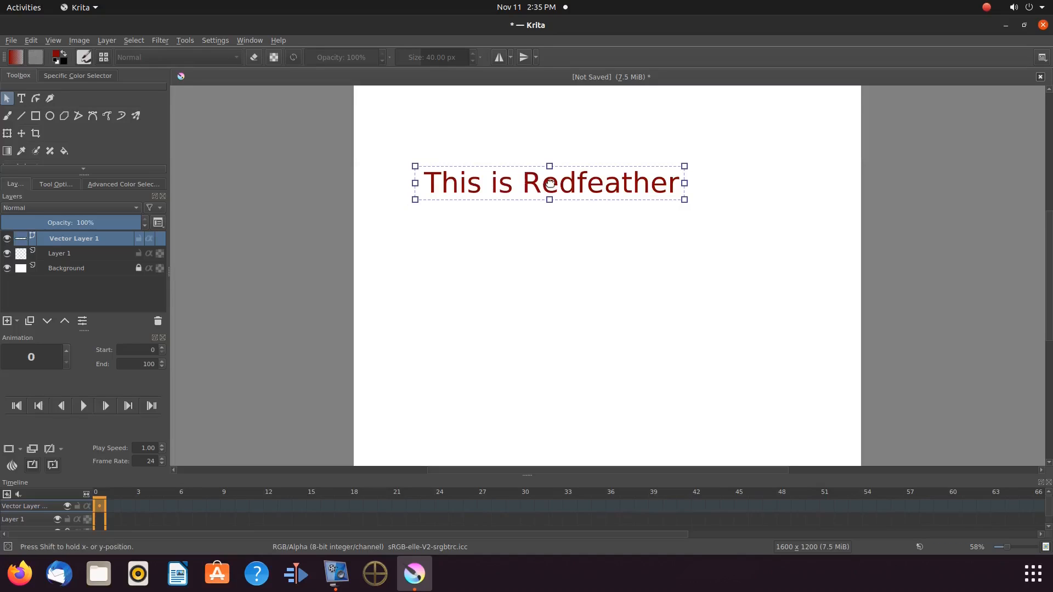
Step: Drag the 'This is Redfeather' text down to roughly the centre of the canvas
left_click_drag(549, 182, 611, 285)
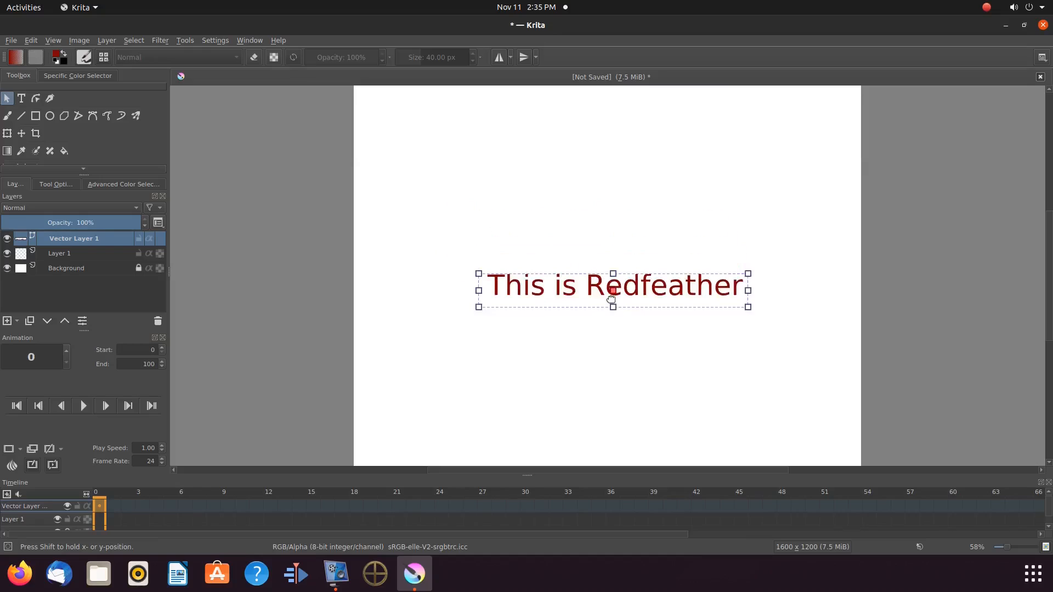
left_click_drag(611, 285, 608, 298)
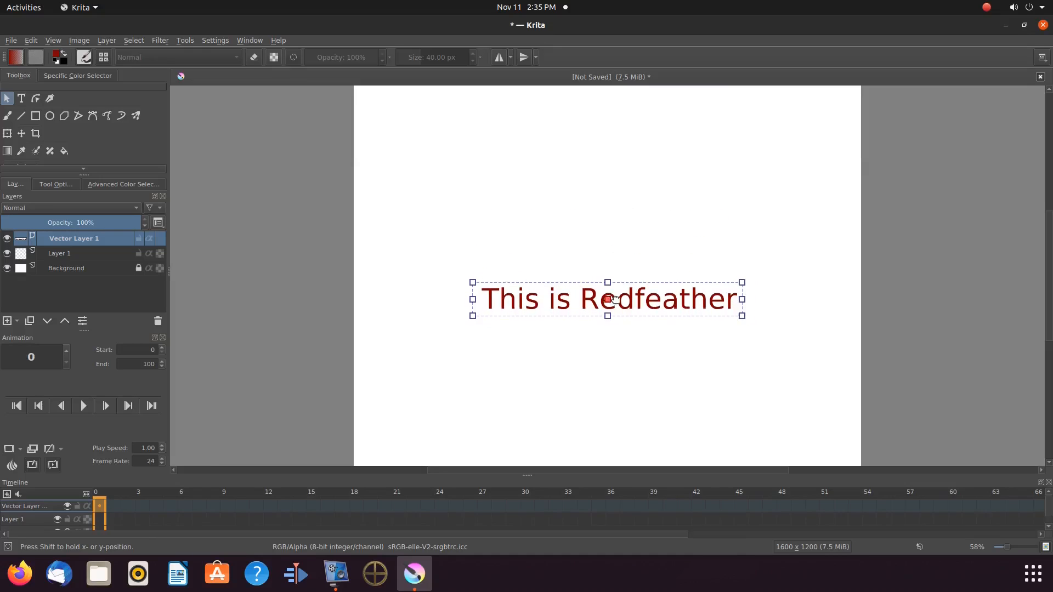
left_click_drag(607, 298, 615, 298)
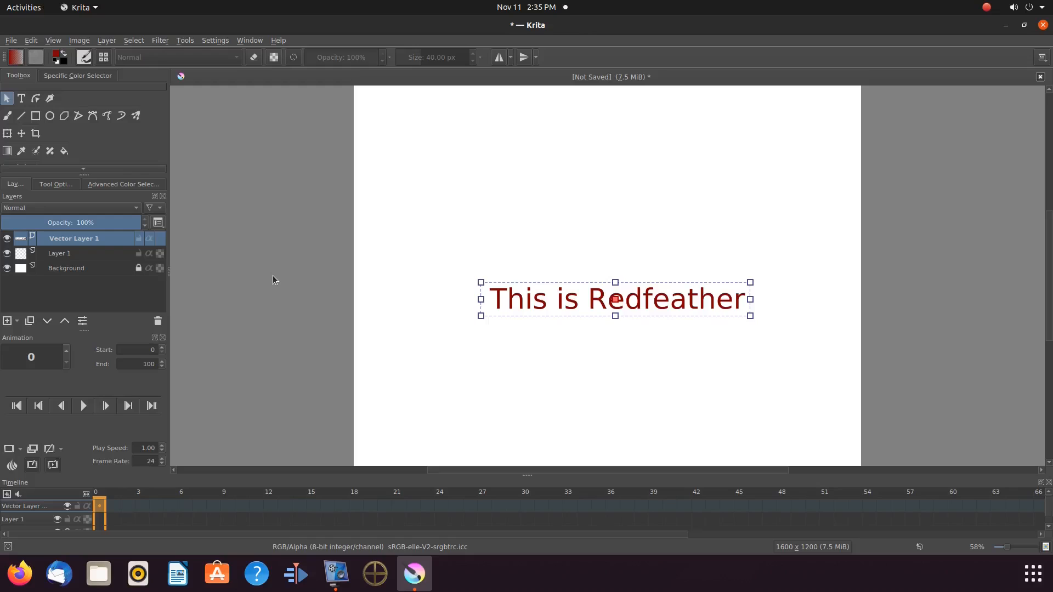
mouse_move(243, 436)
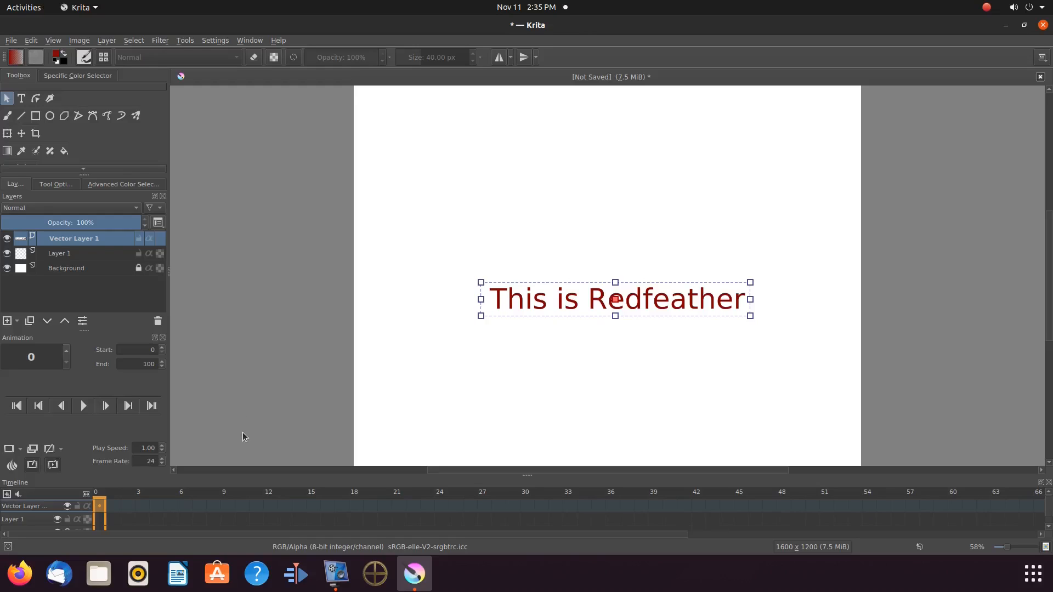
mouse_move(100, 507)
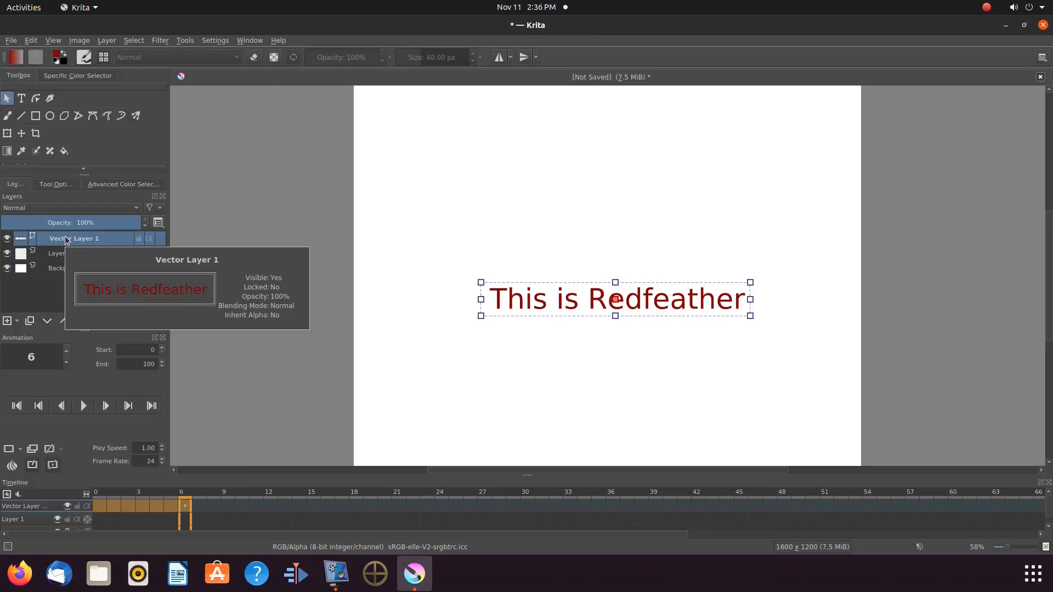
mouse_move(98, 303)
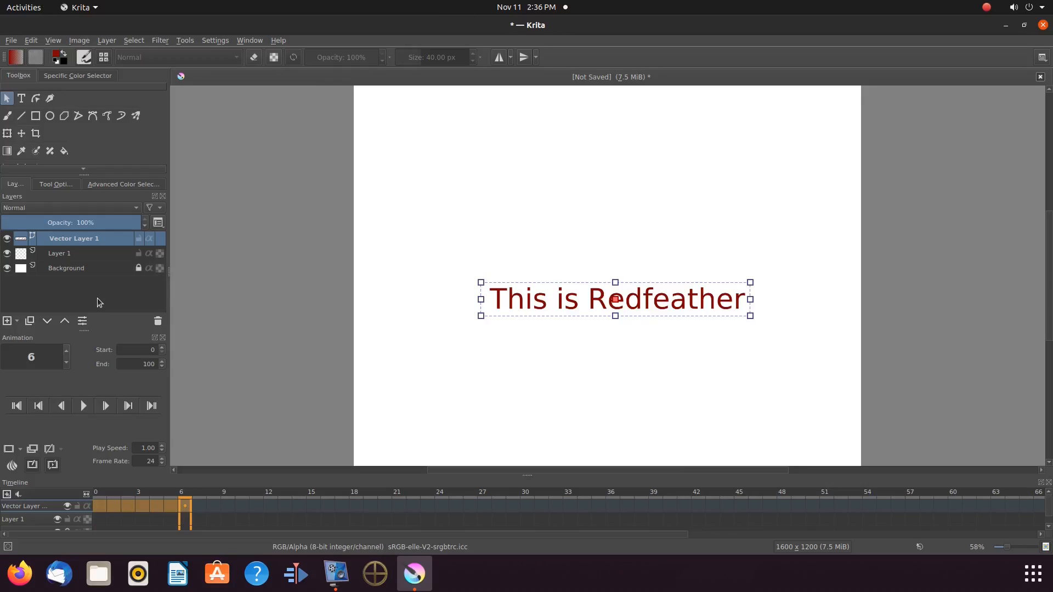
mouse_move(89, 252)
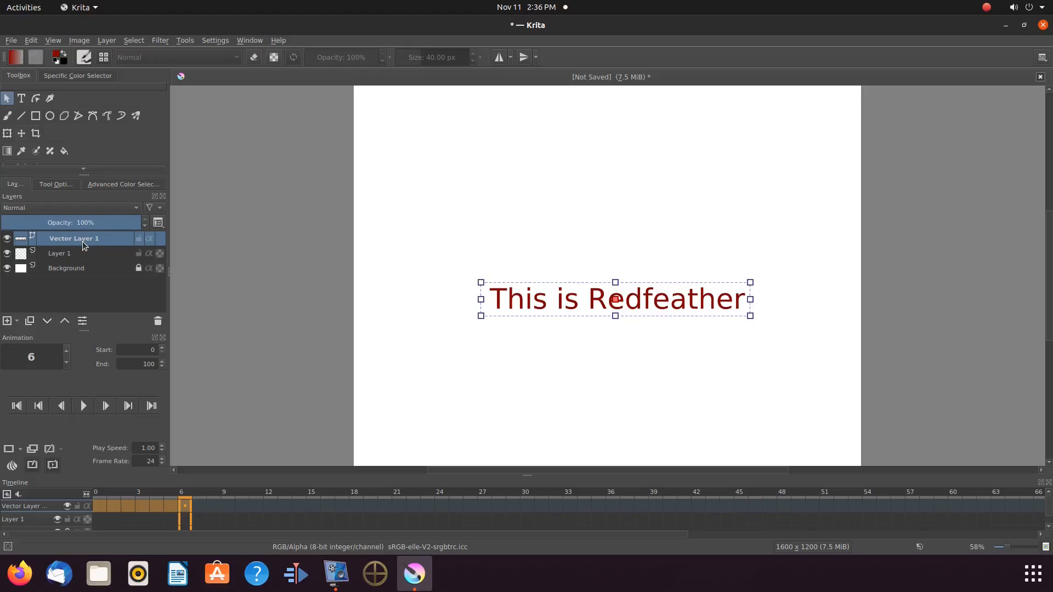
mouse_move(74, 242)
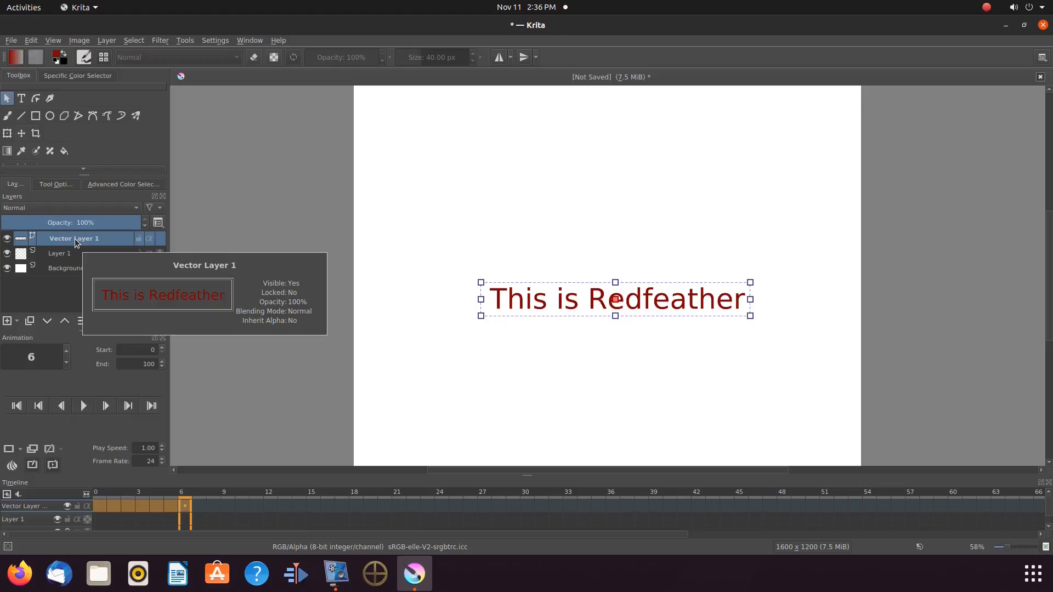
Step: Bring up the layer options for the centred text's vector layer
right_click(74, 238)
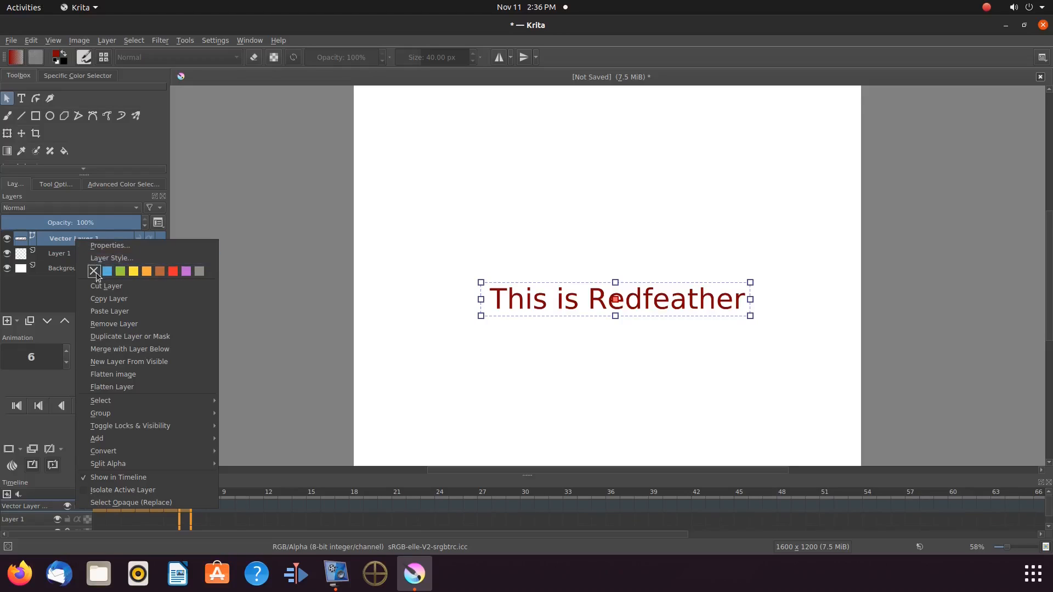
mouse_move(113, 352)
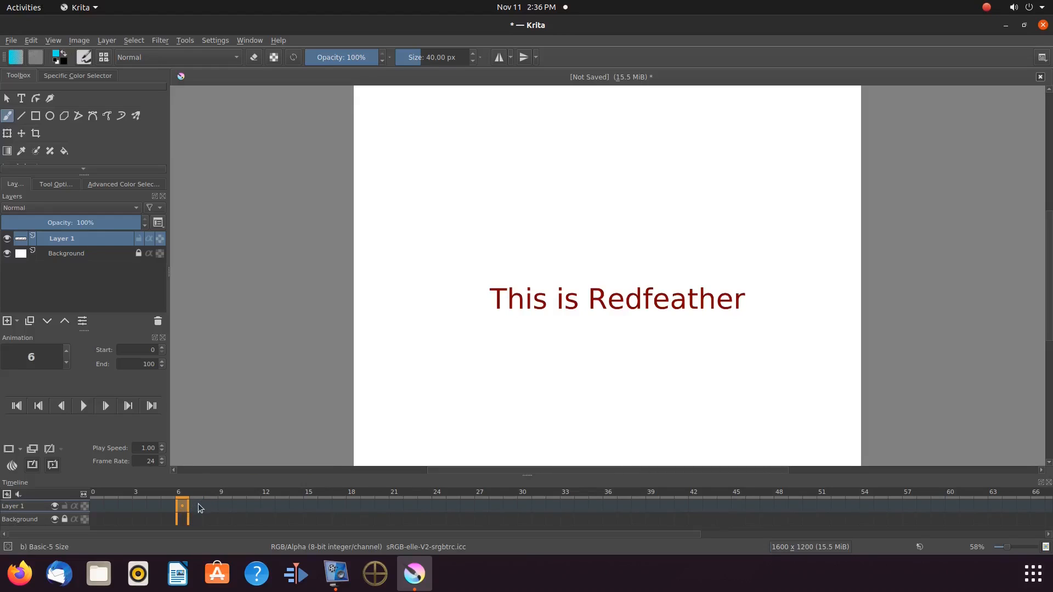
Step: Duplicate the text keyframe onto Layer 1's frames 7, 8, 10, 11 and 12
right_click(195, 507)
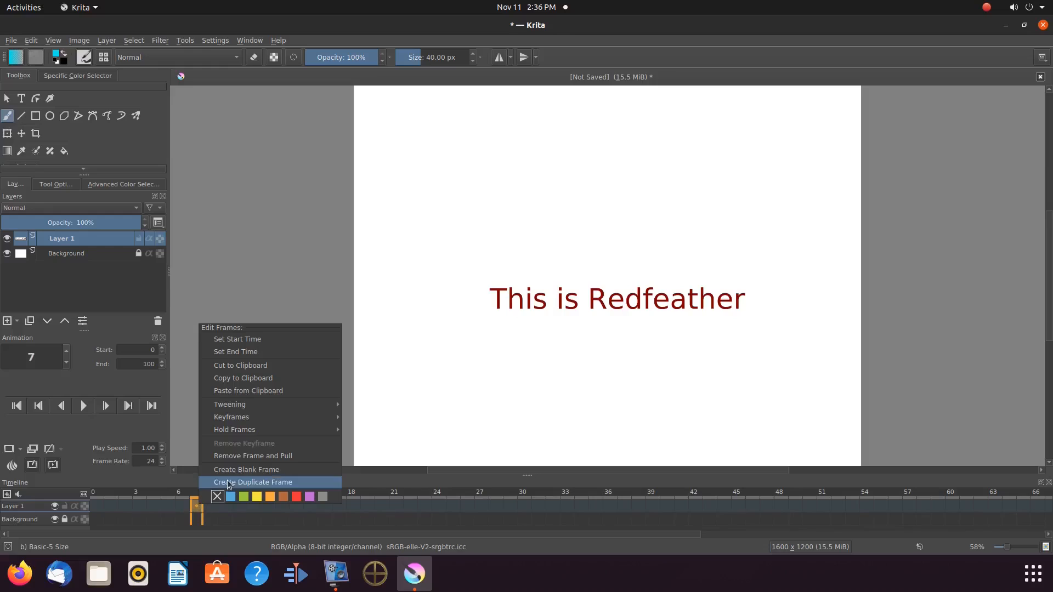
left_click(253, 482)
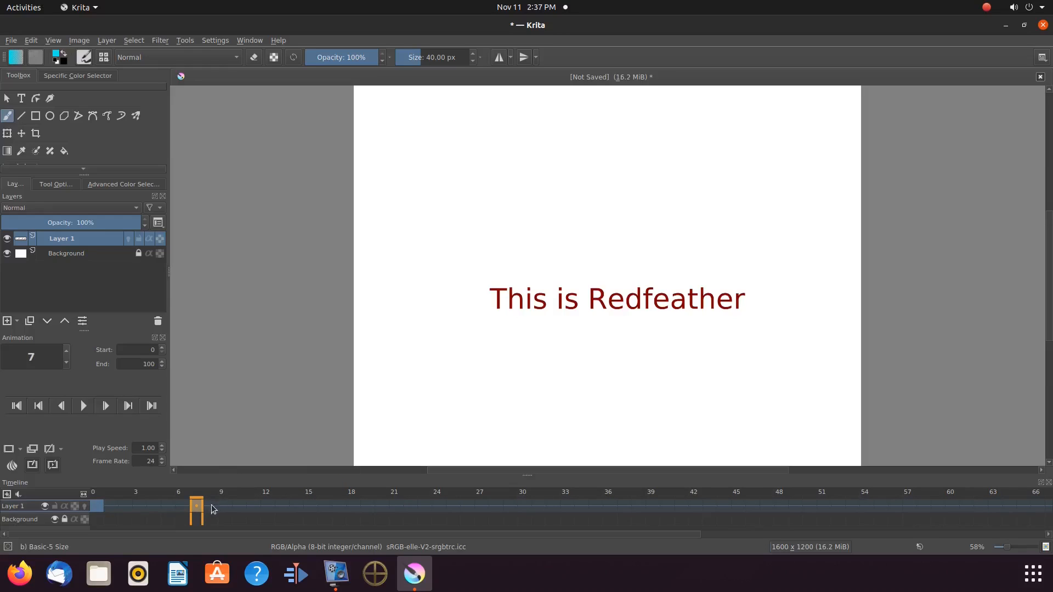
right_click(208, 506)
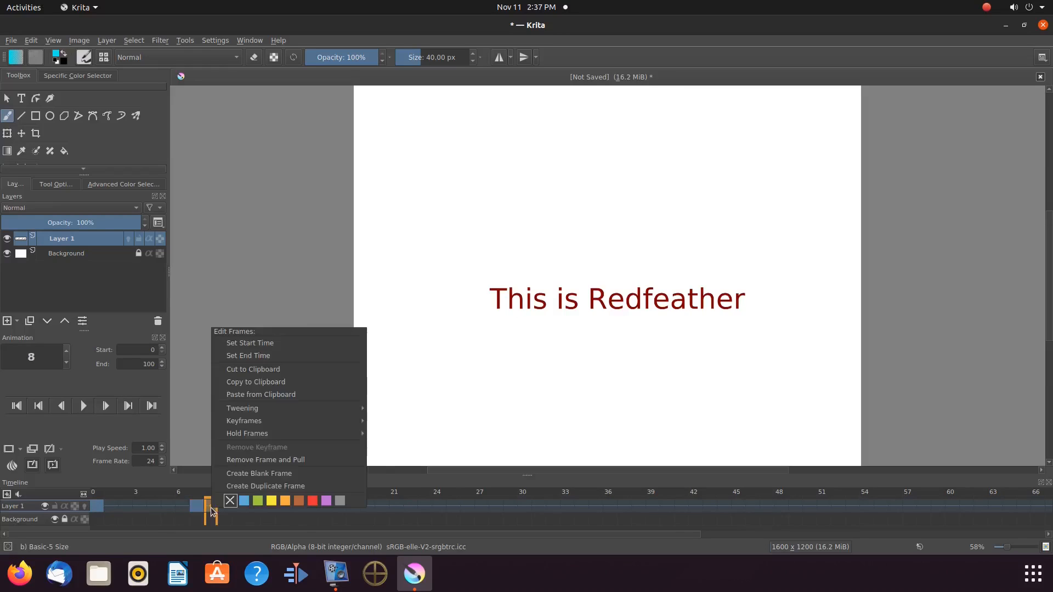
left_click(259, 472)
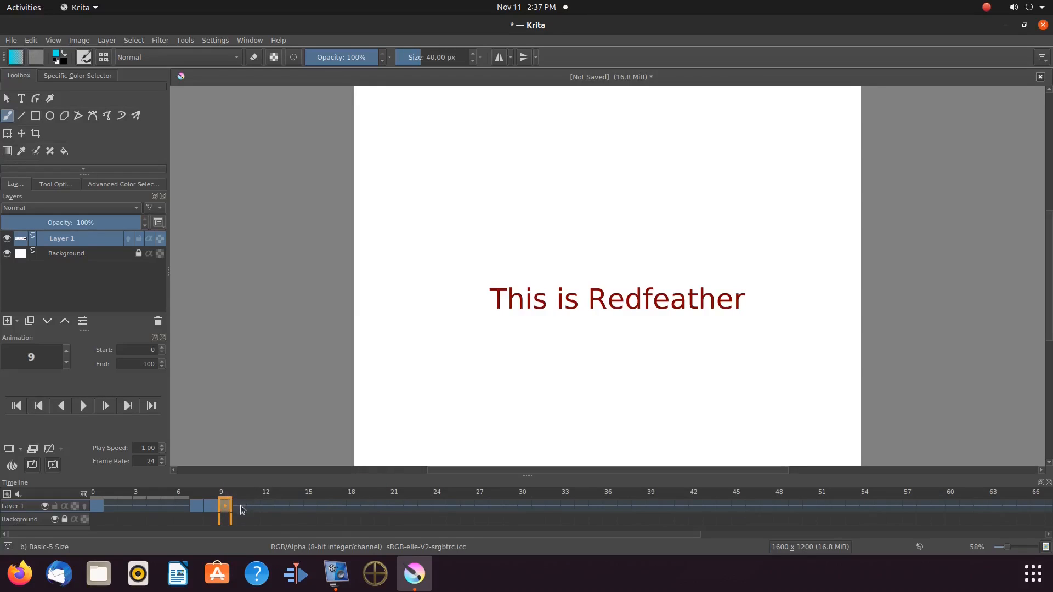
right_click(225, 505)
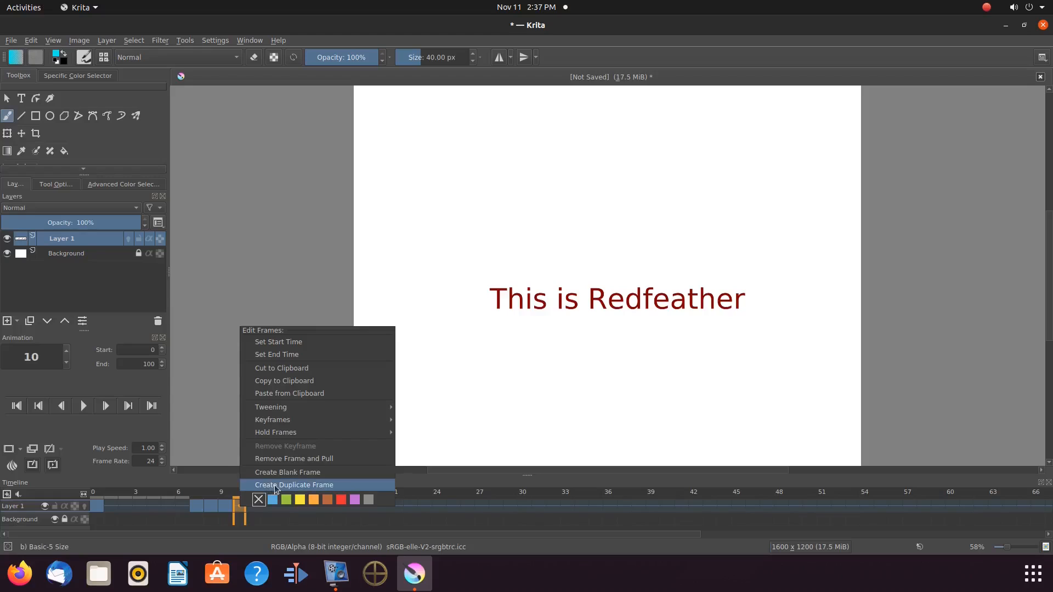
left_click(293, 485)
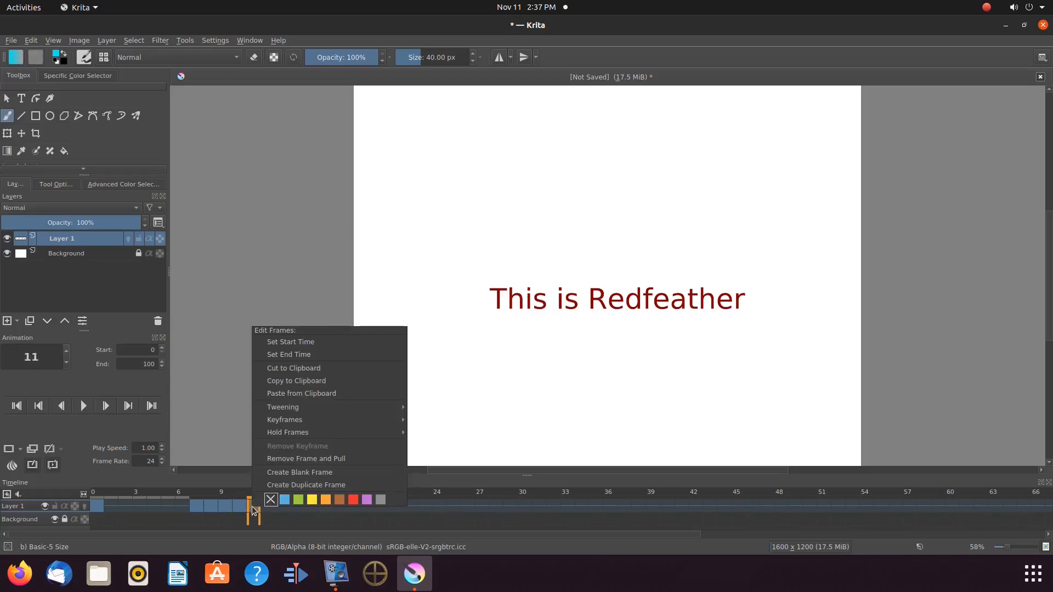
left_click(299, 471)
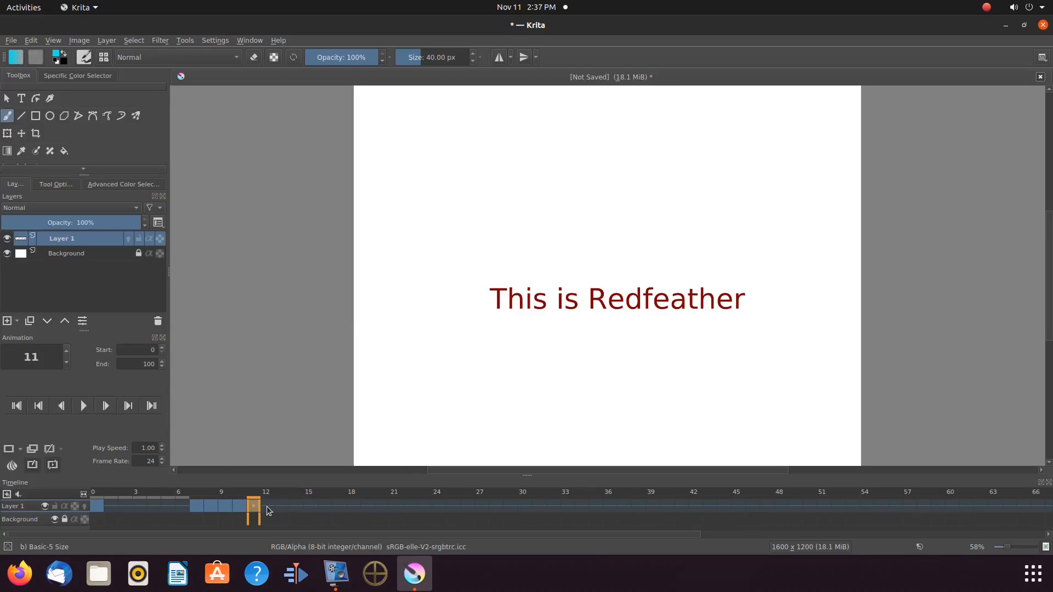
right_click(266, 507)
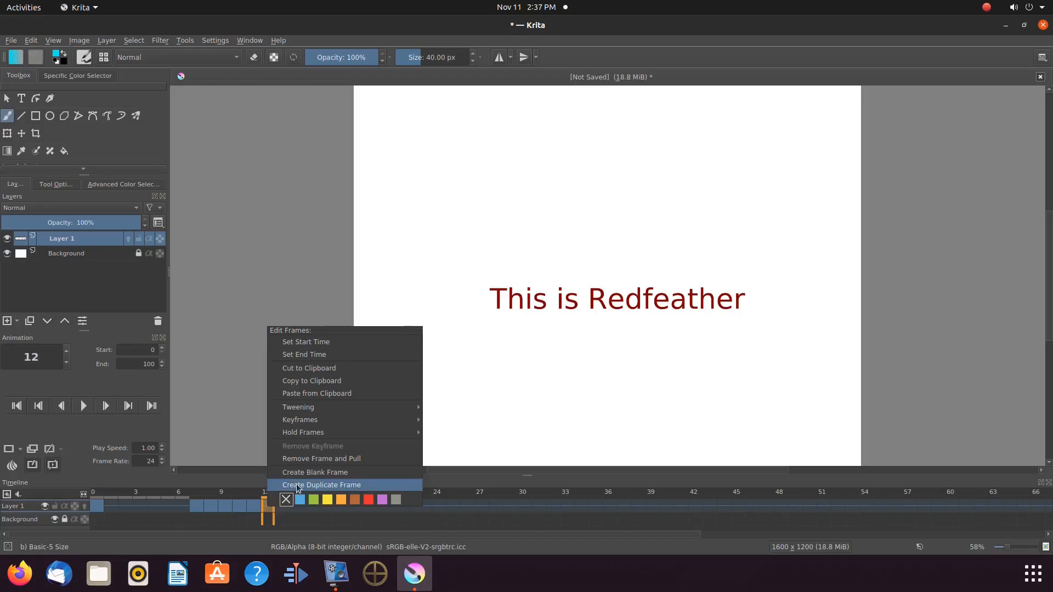
left_click(321, 485)
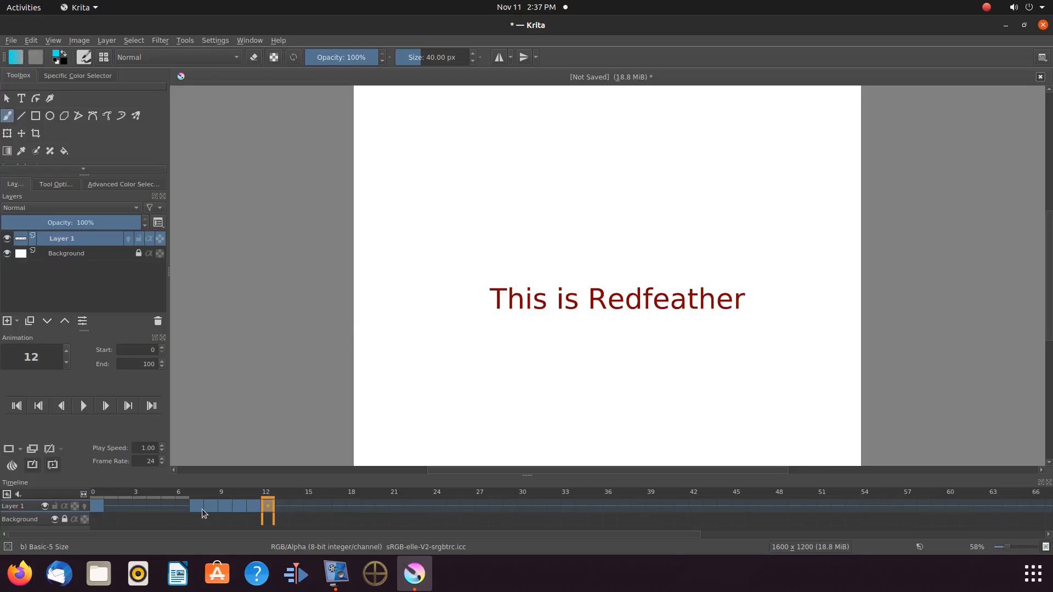
mouse_move(101, 508)
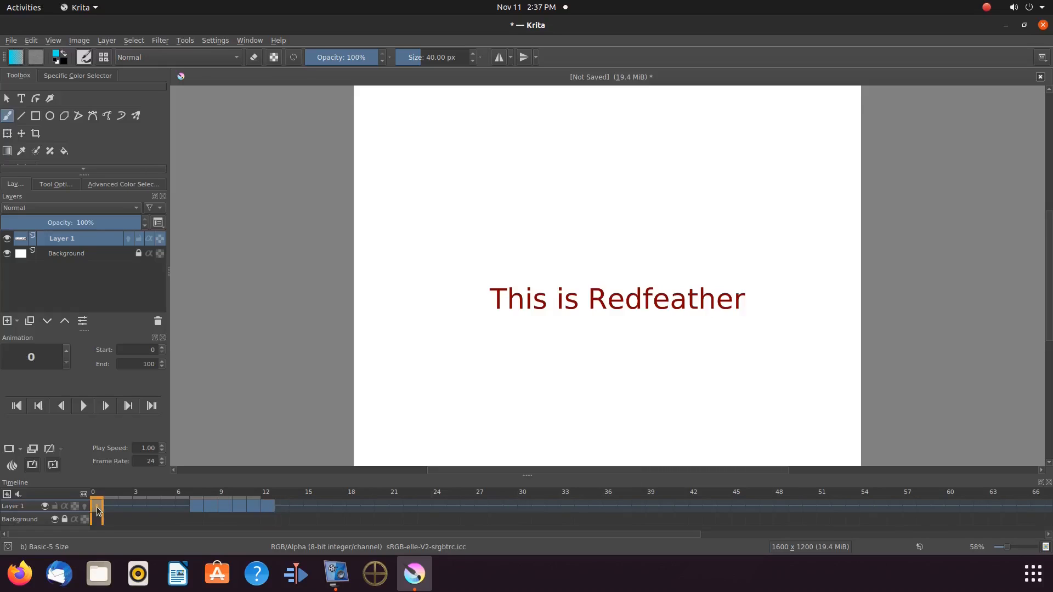
Step: Remove the frame-0 keyframe and step to frame 7, the first text frame
left_click(167, 506)
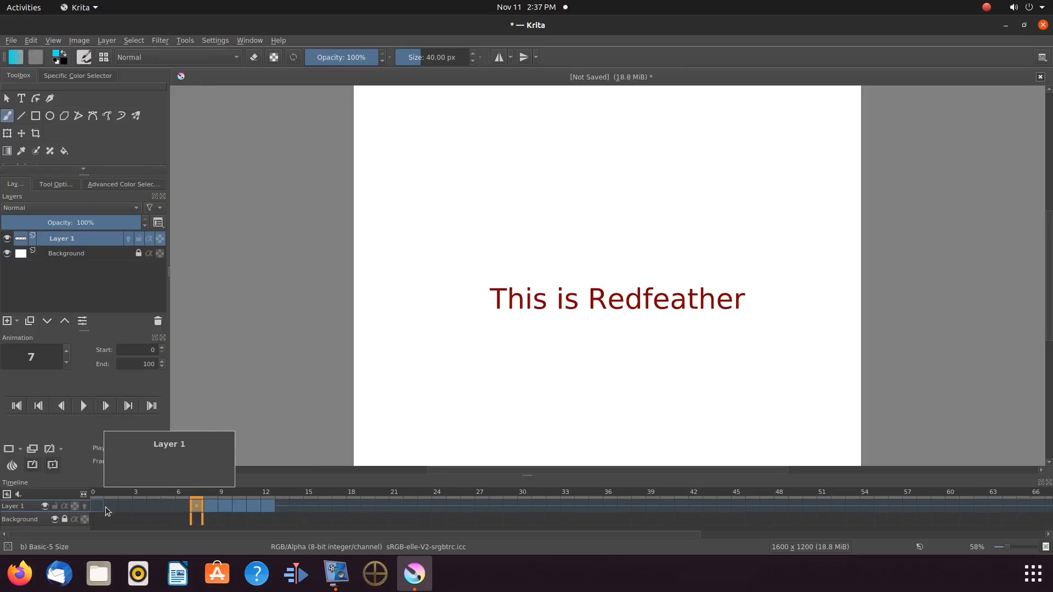
left_click(181, 506)
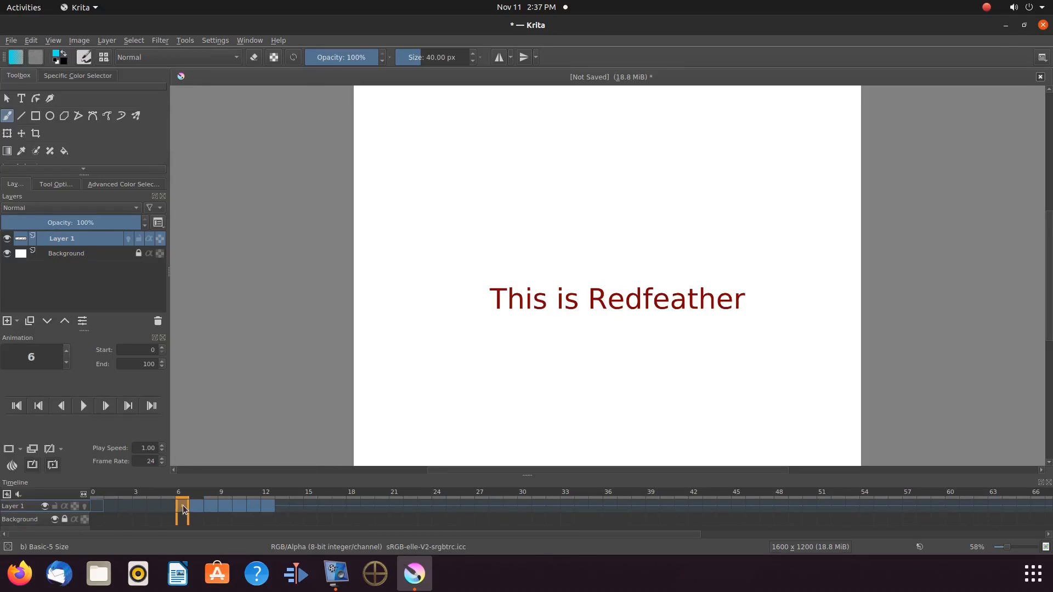
left_click(168, 507)
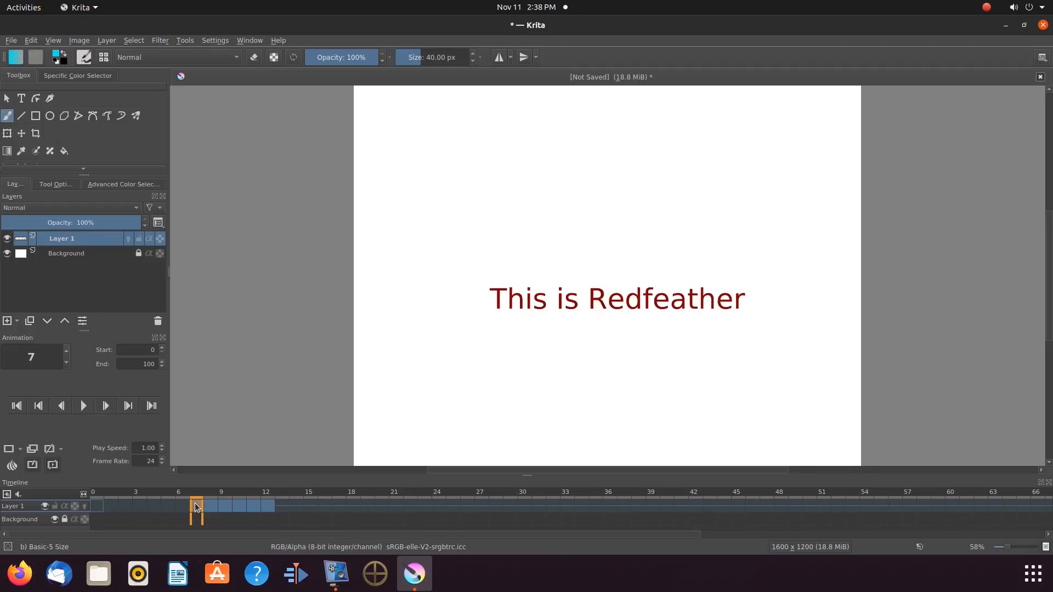
mouse_move(187, 519)
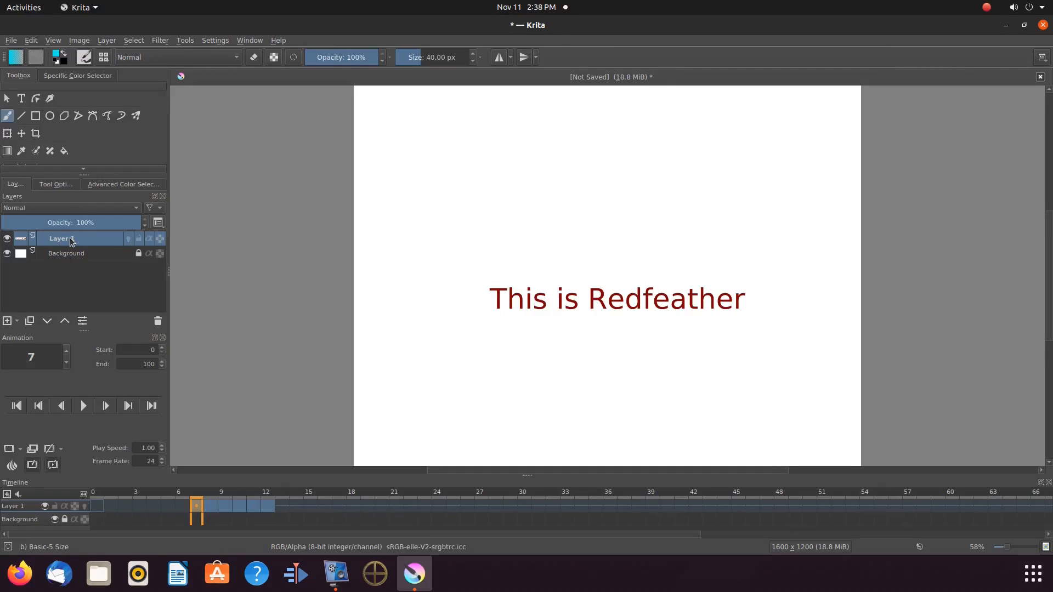
Step: Lower Layer 1's opacity to 5% in Layer Properties and apply it
right_click(69, 238)
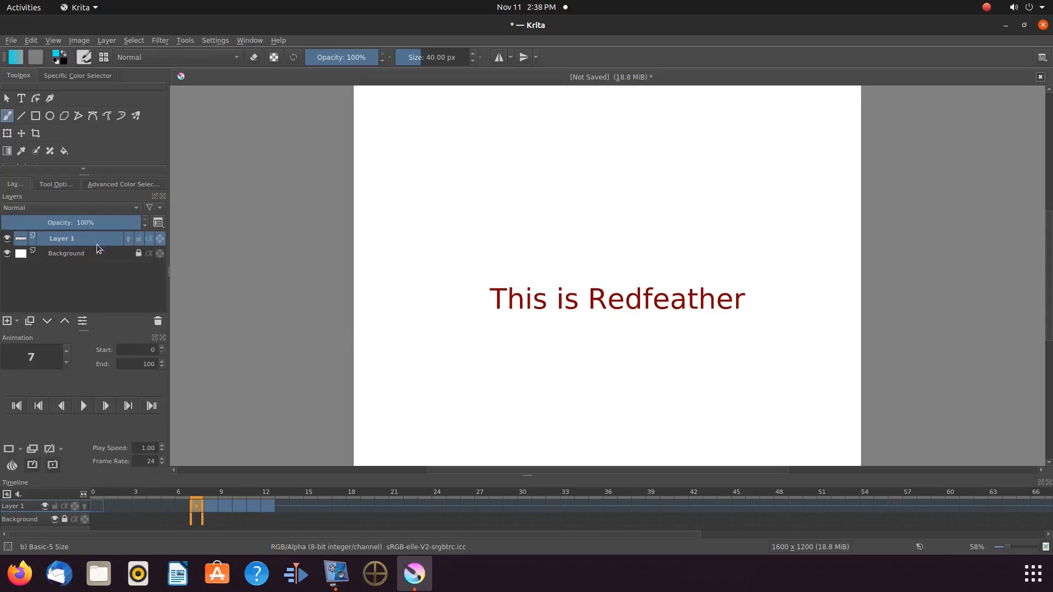
double_click(61, 238)
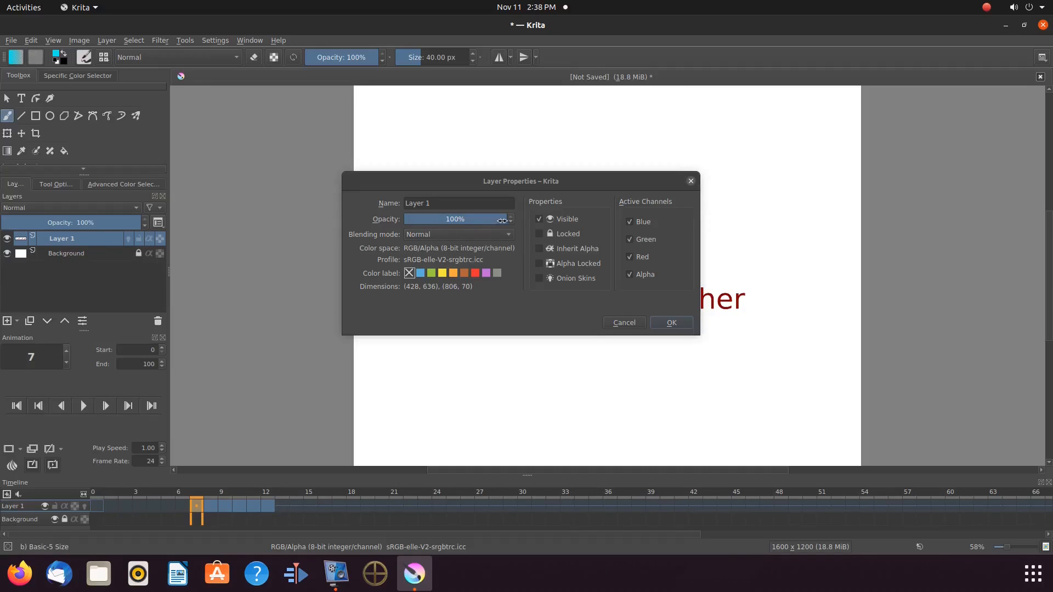
left_click_drag(500, 219, 450, 219)
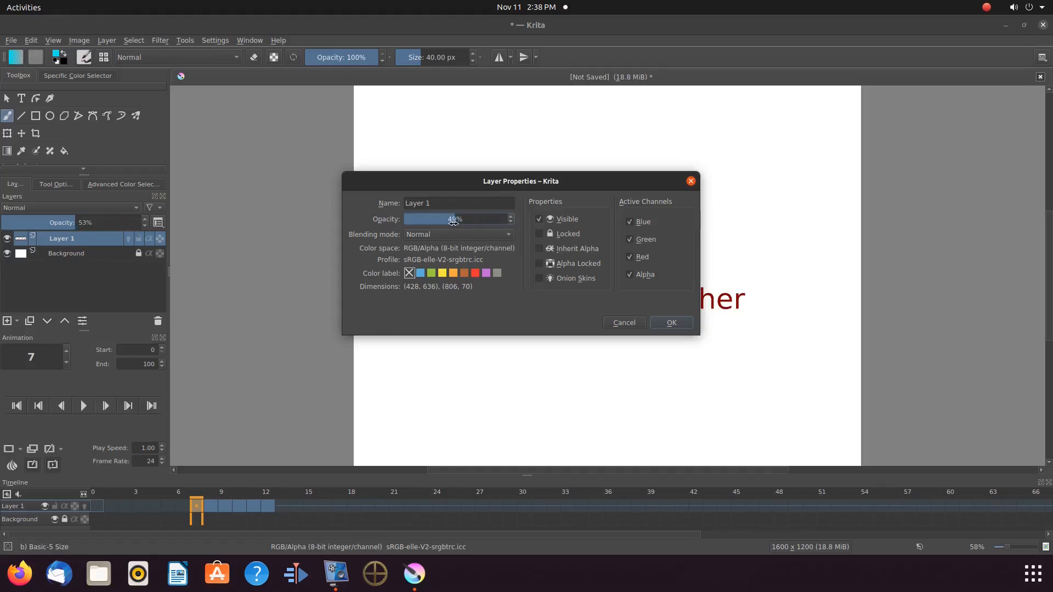
left_click_drag(449, 219, 409, 219)
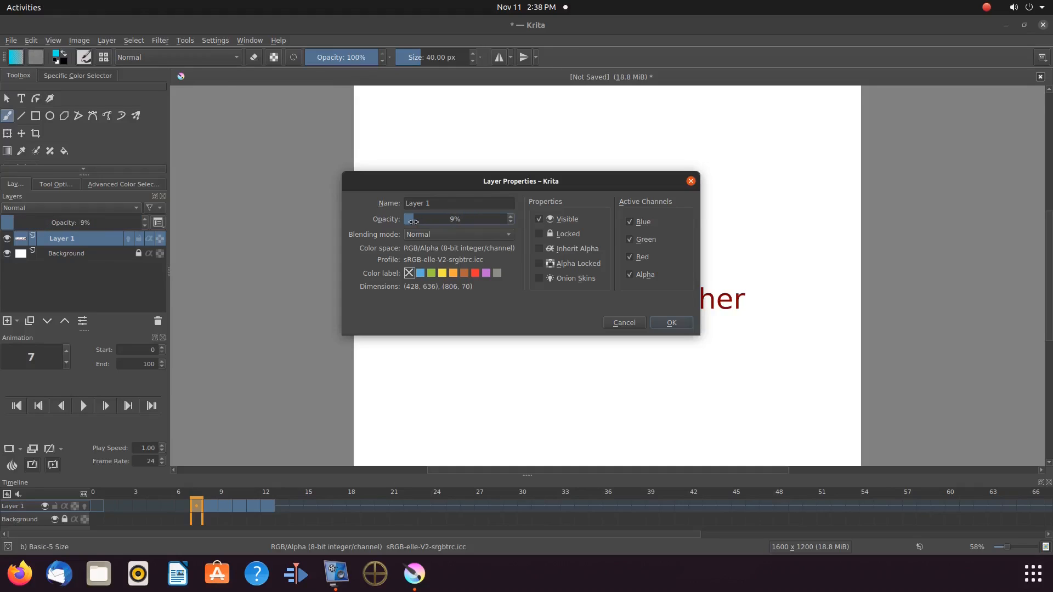
left_click_drag(413, 219, 408, 219)
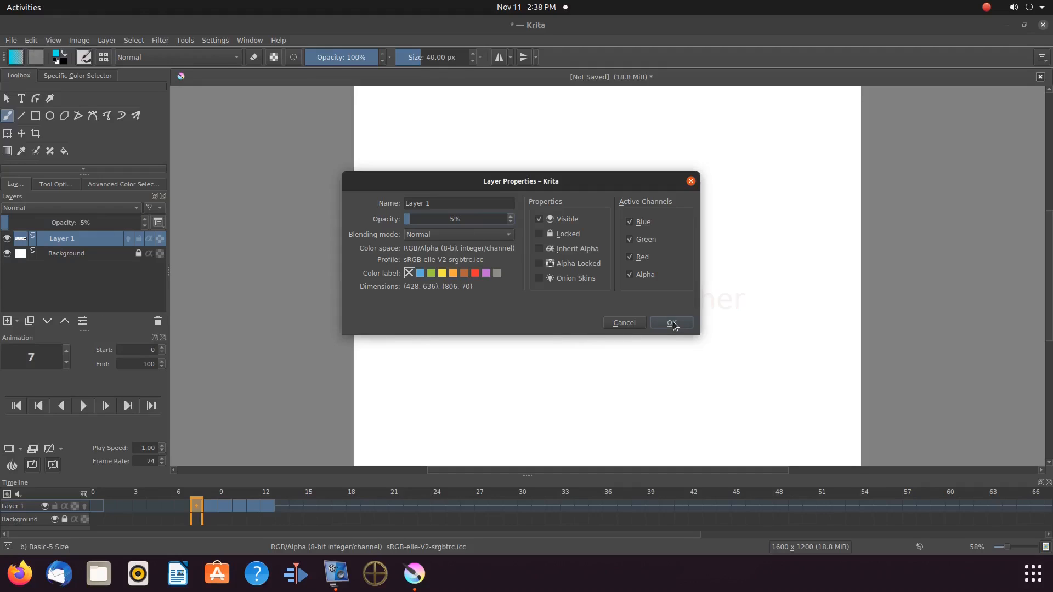
left_click(670, 323)
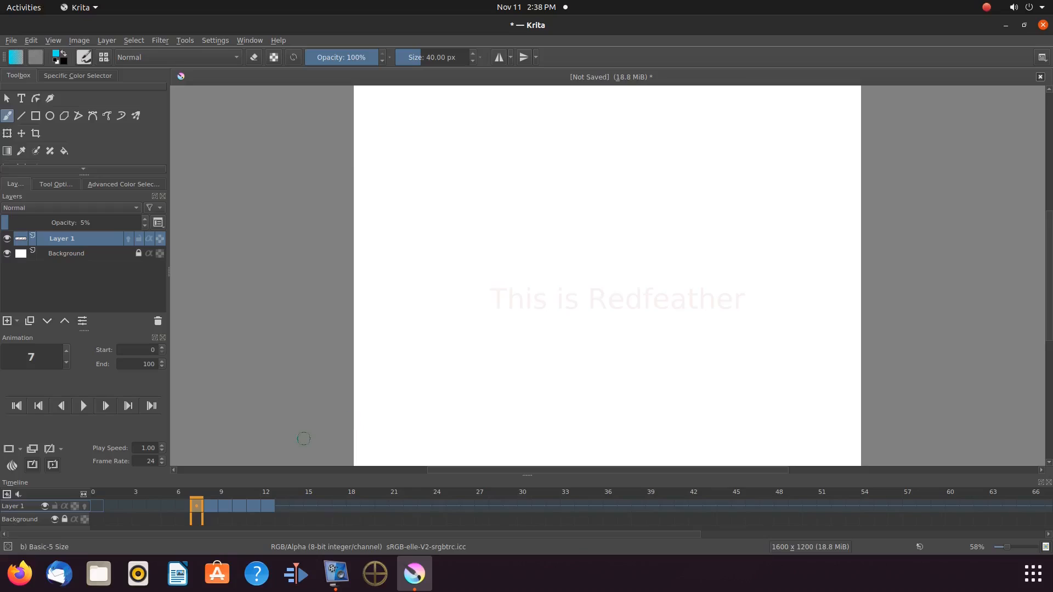
mouse_move(225, 323)
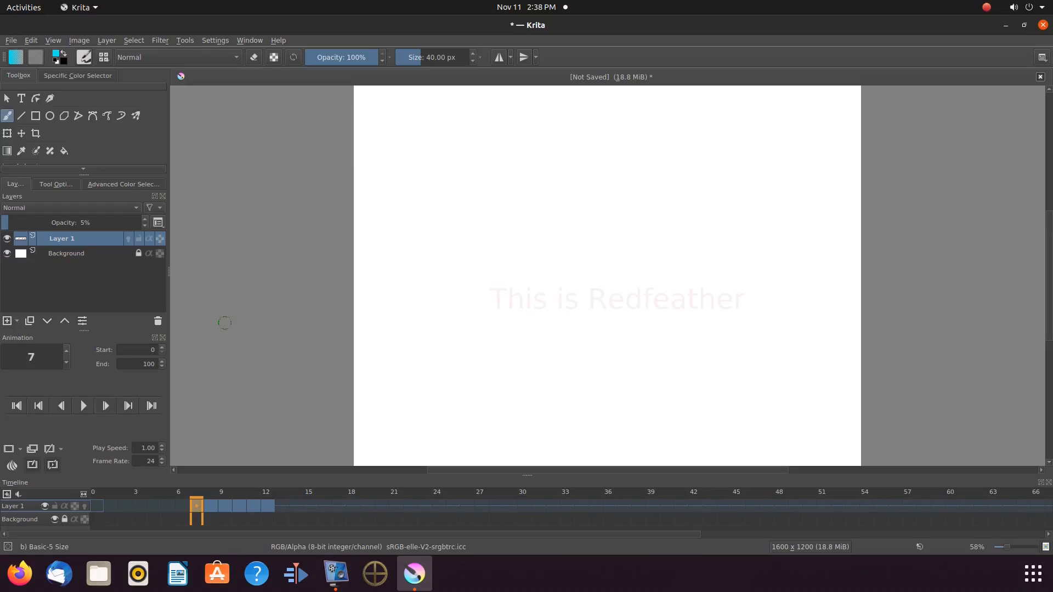
mouse_move(113, 291)
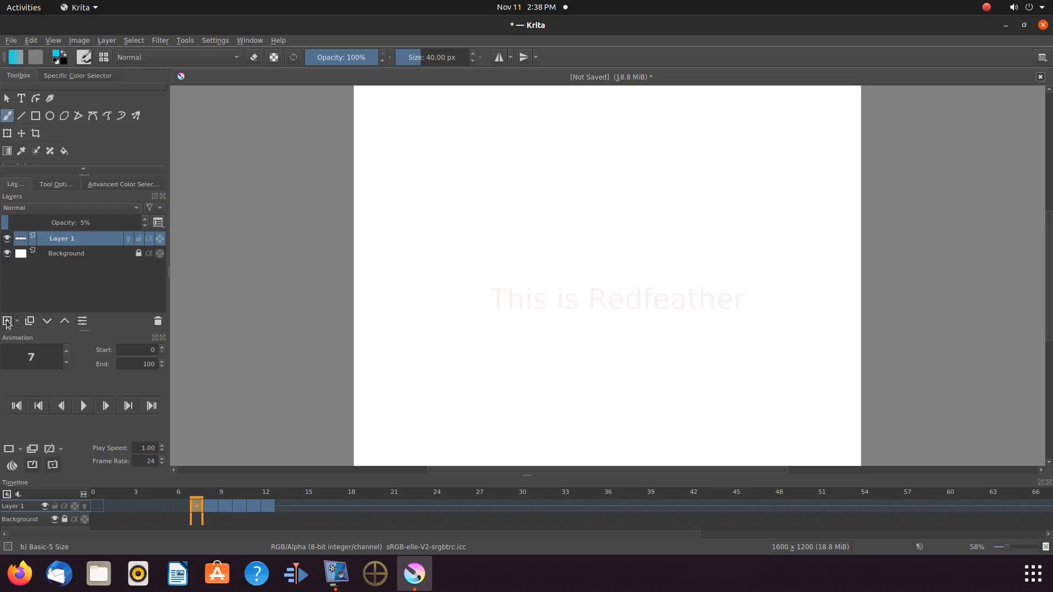
Step: Add a new layer, hide Layer 1, and place a red size-48 'This Is Redfeather' text
left_click(8, 321)
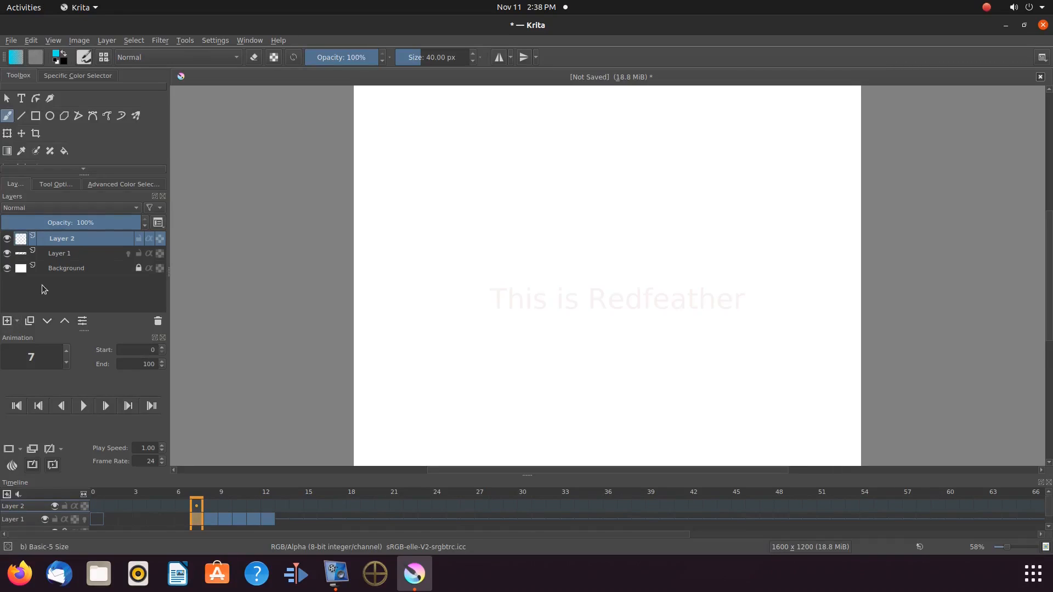
left_click(6, 253)
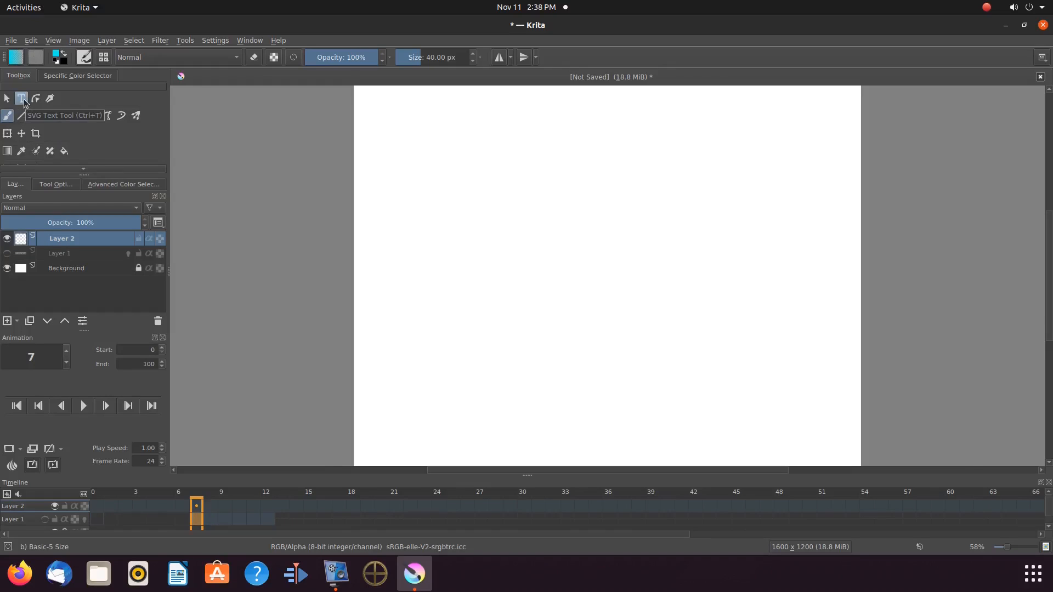
left_click_drag(443, 205, 525, 228)
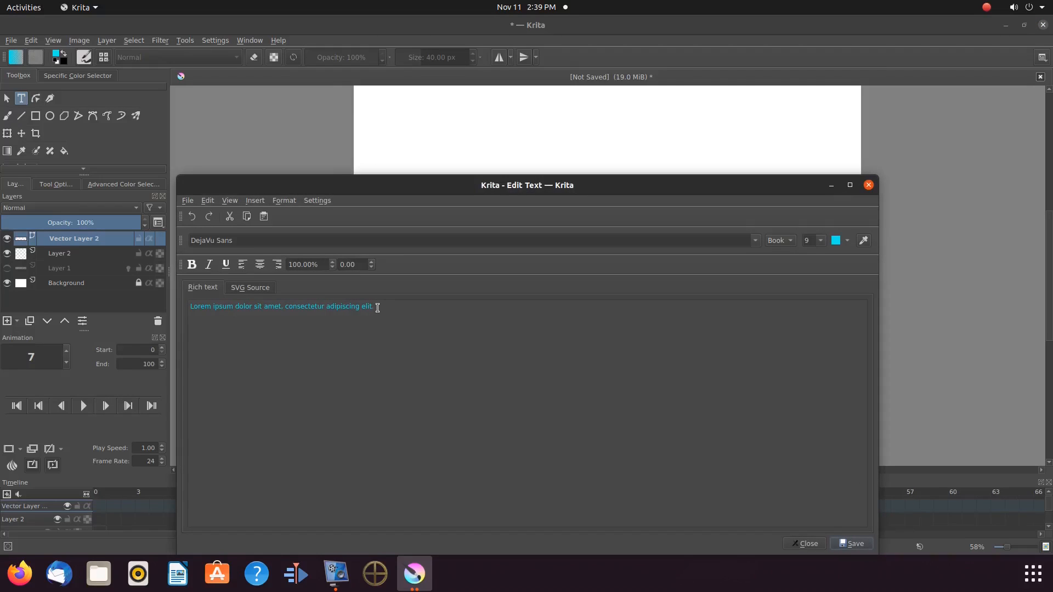
type("This Is Redfeather")
type("48")
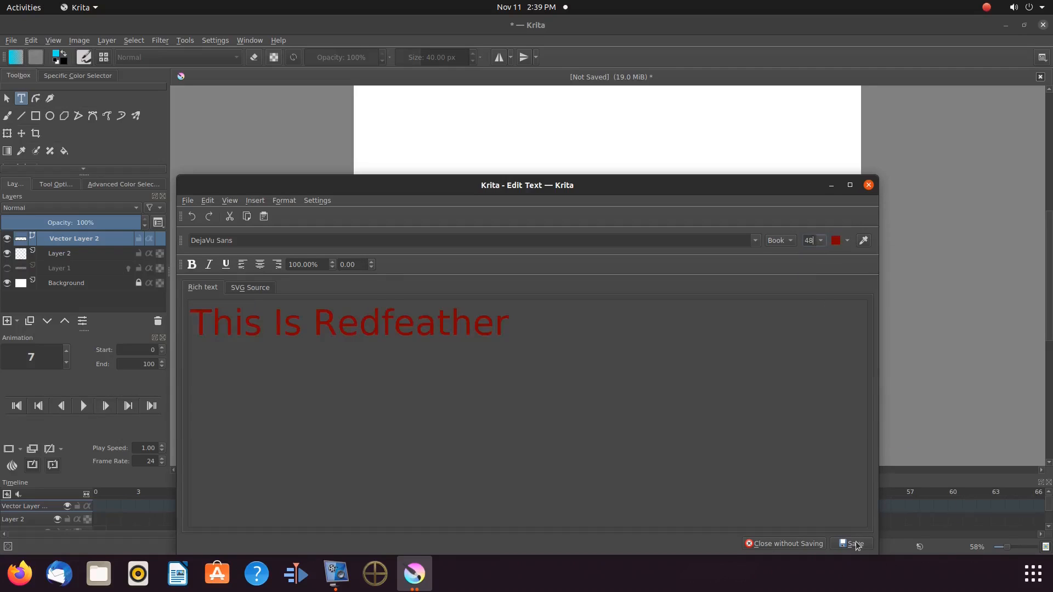
left_click(854, 543)
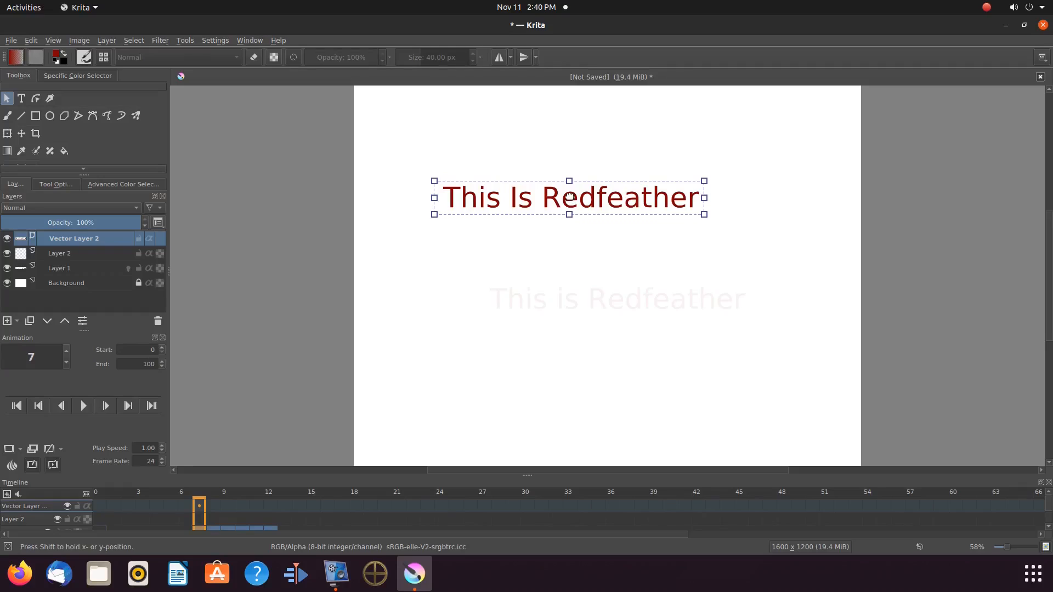
Step: Drag the new red title down to line it up over the faded title
left_click_drag(569, 196, 598, 282)
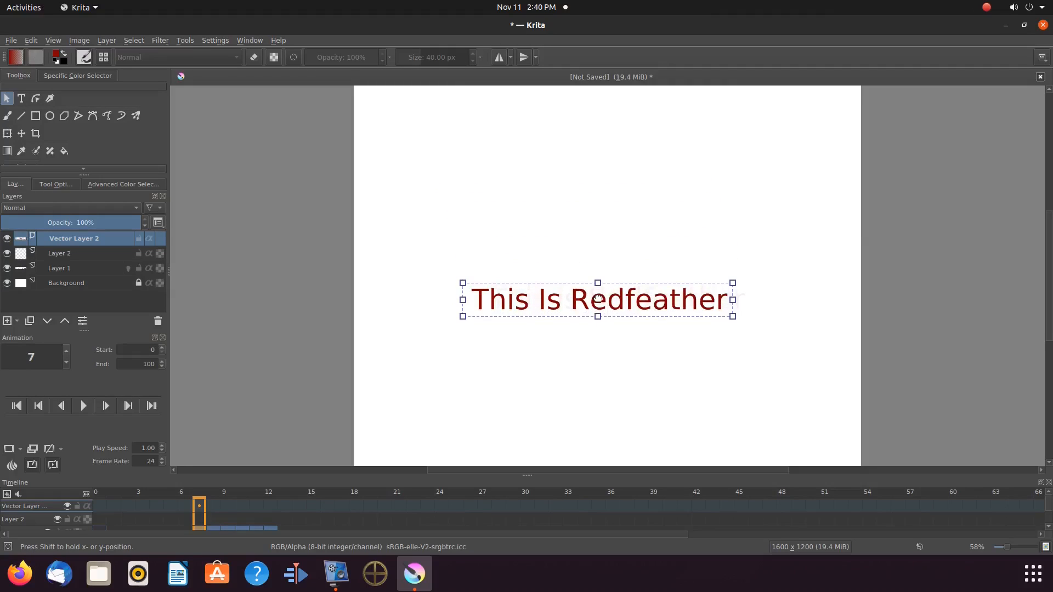
left_click_drag(597, 298, 620, 326)
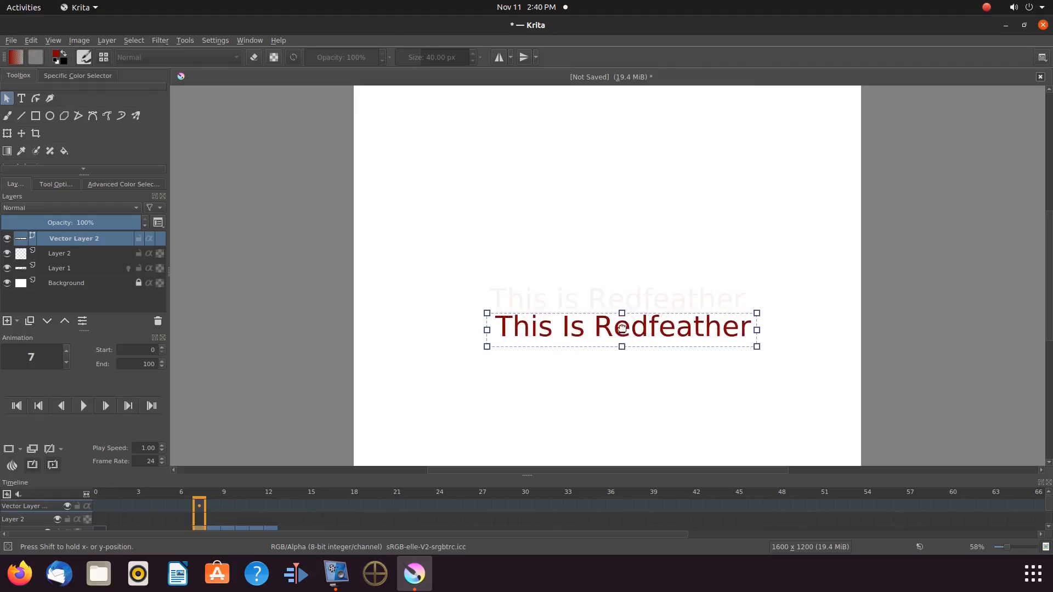
left_click_drag(620, 327, 618, 300)
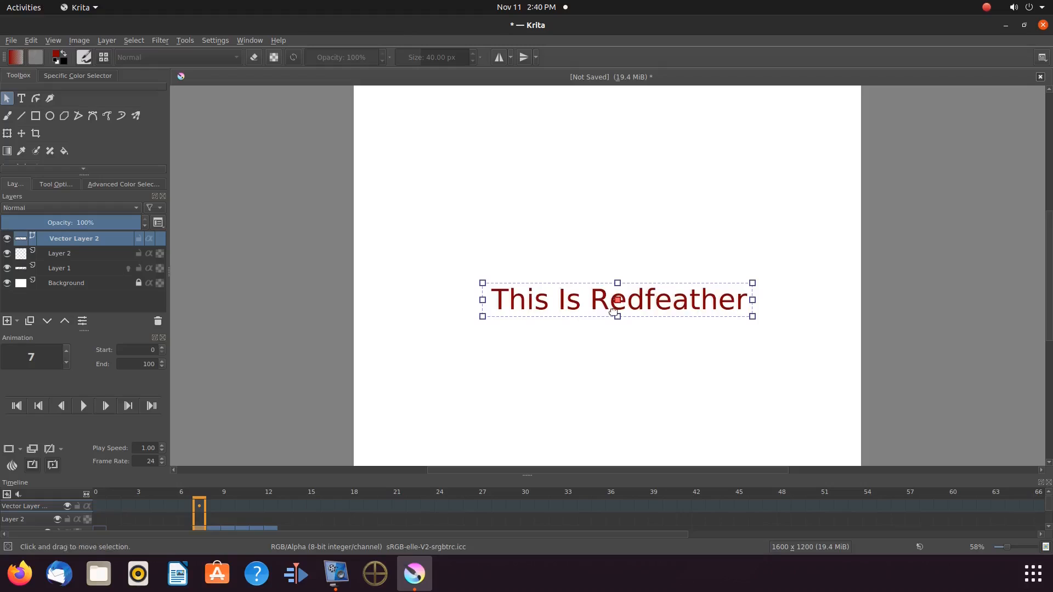
mouse_move(211, 302)
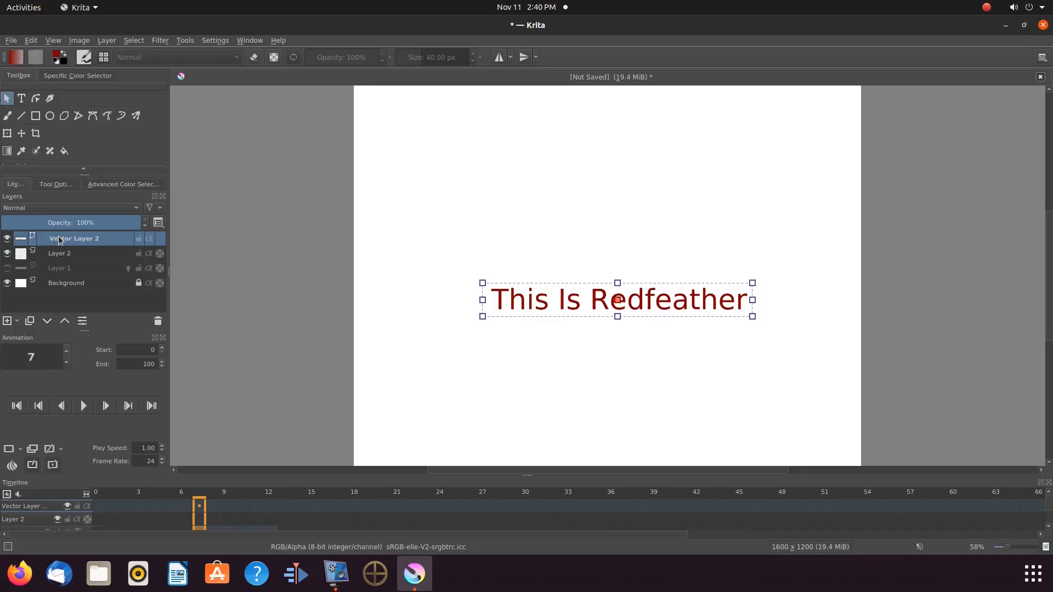
Step: Convert the red title's vector layer to a paint layer shown at frame 13
right_click(74, 238)
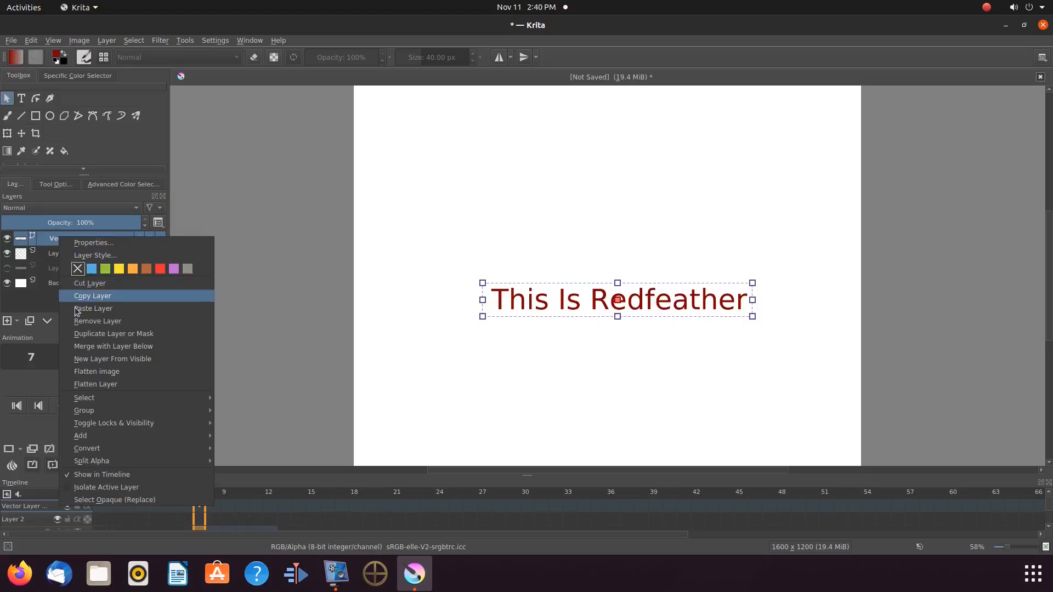
mouse_move(86, 345)
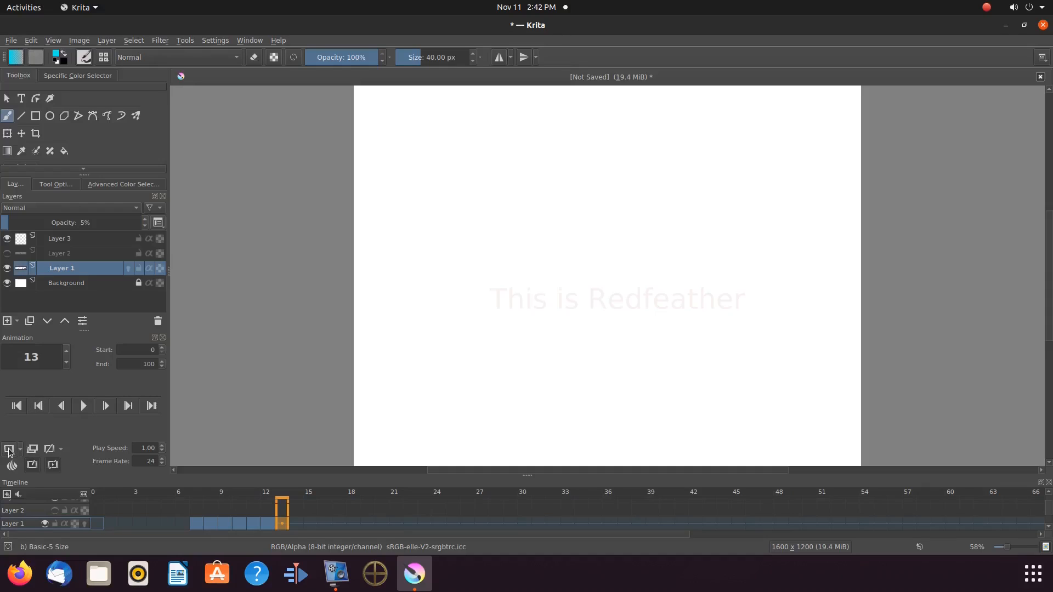
mouse_move(10, 449)
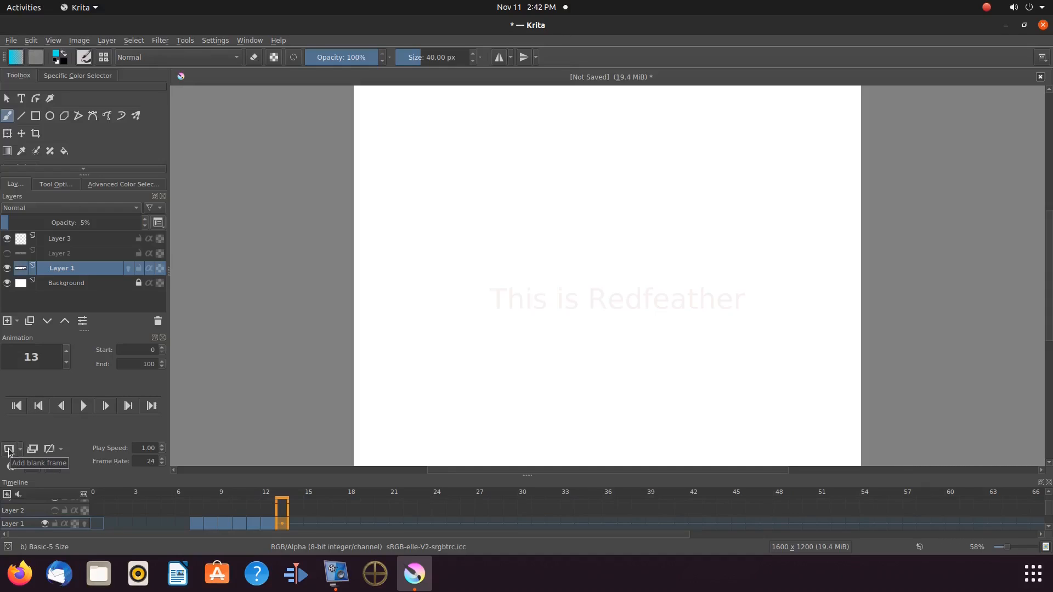
left_click(9, 448)
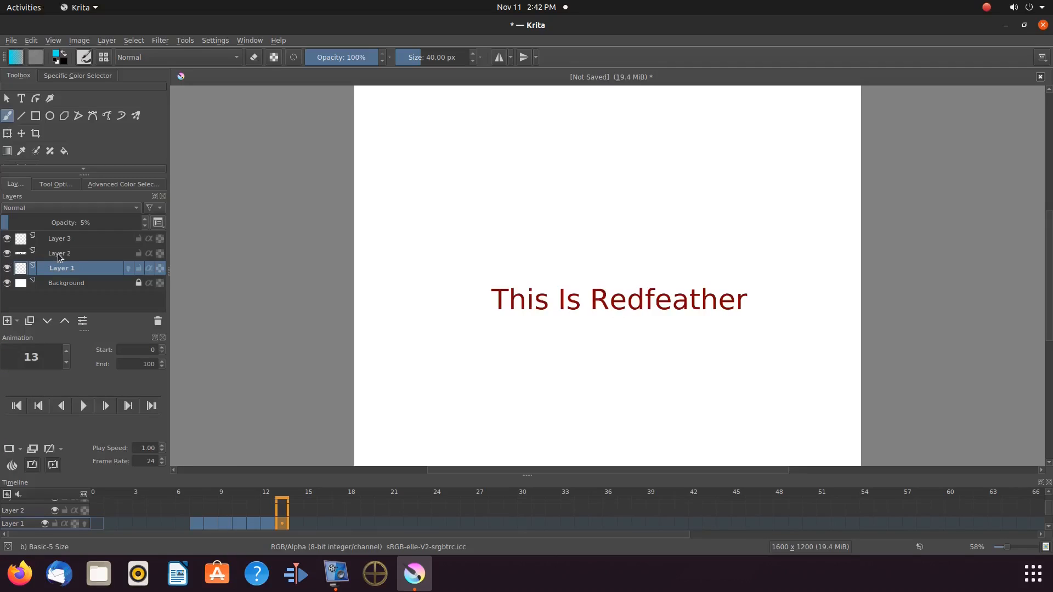
Step: Duplicate the red title's keyframe onto frame 14 of its layer
left_click(60, 253)
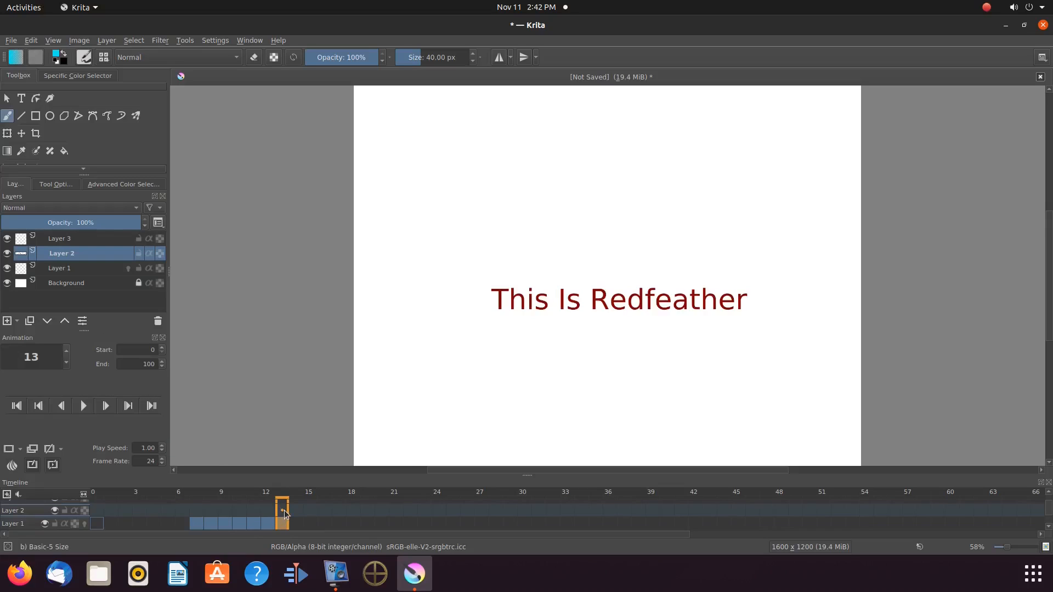
right_click(282, 510)
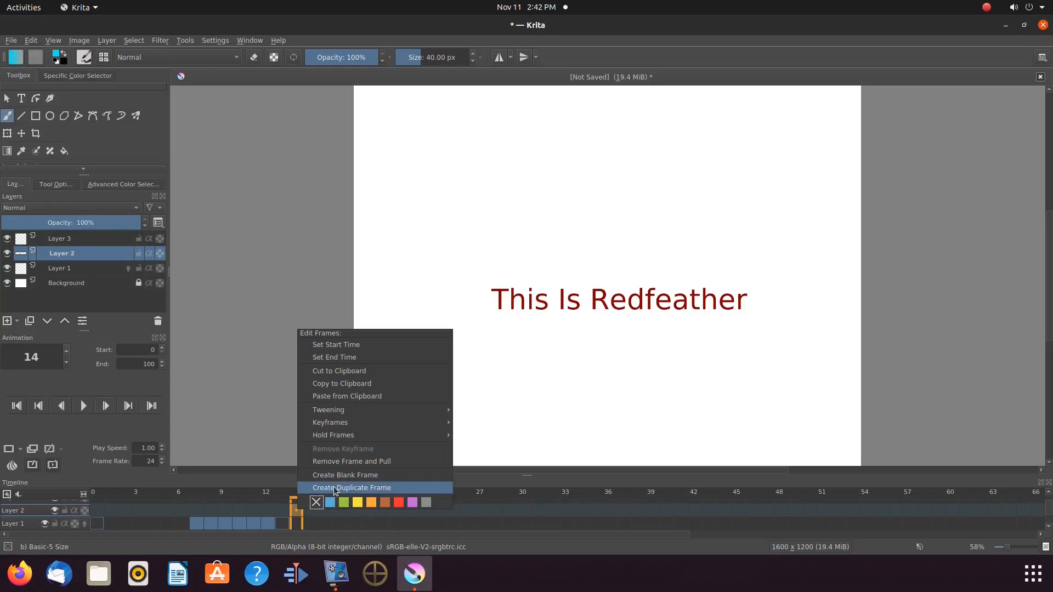
left_click(352, 487)
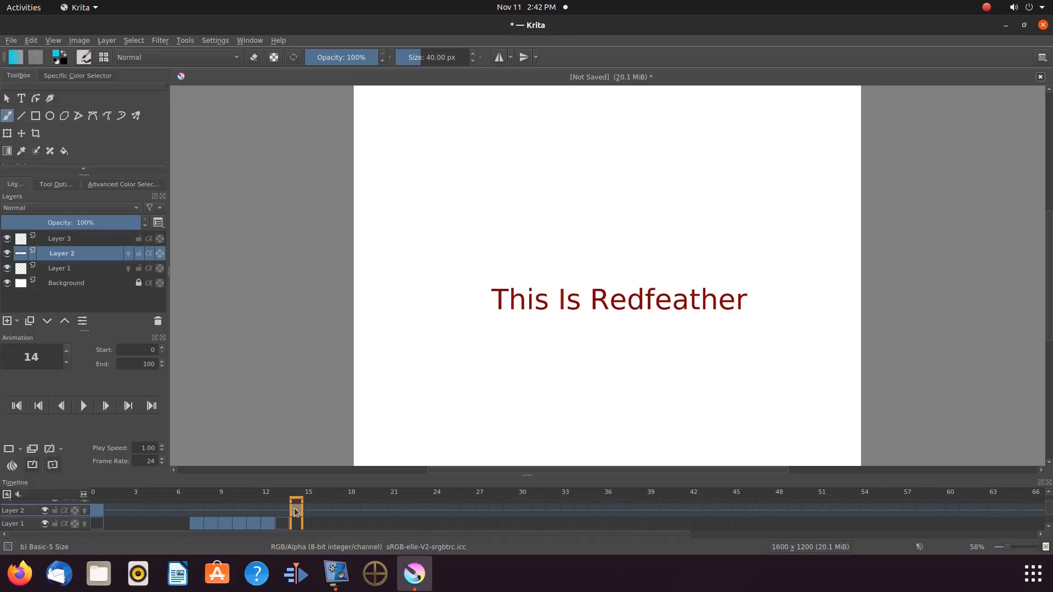
right_click(294, 510)
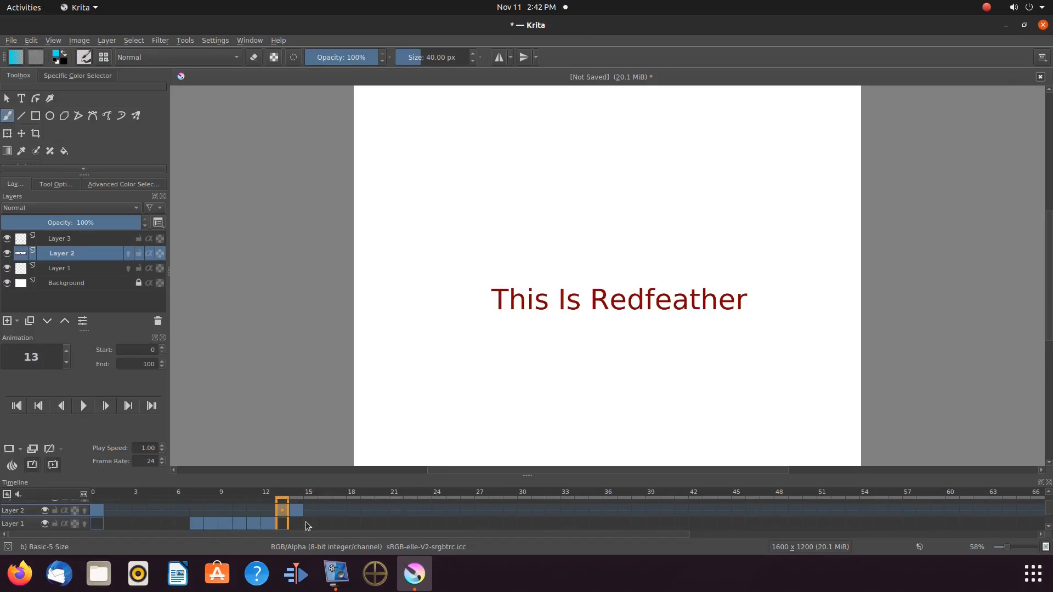
mouse_move(309, 512)
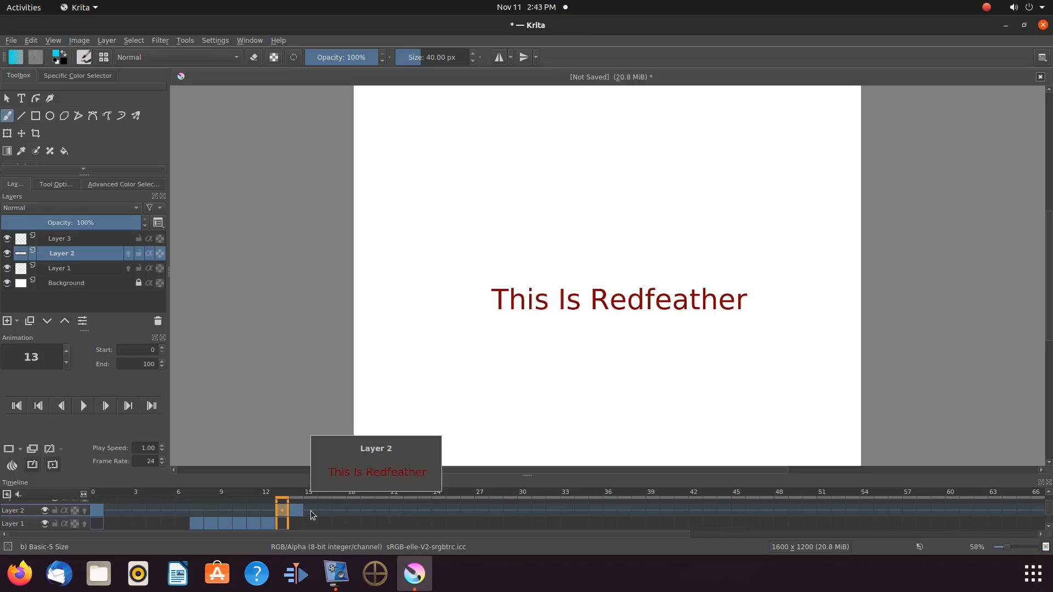
Step: Duplicate the title keyframe again onto frame 15, continuing toward frame 18
right_click(309, 513)
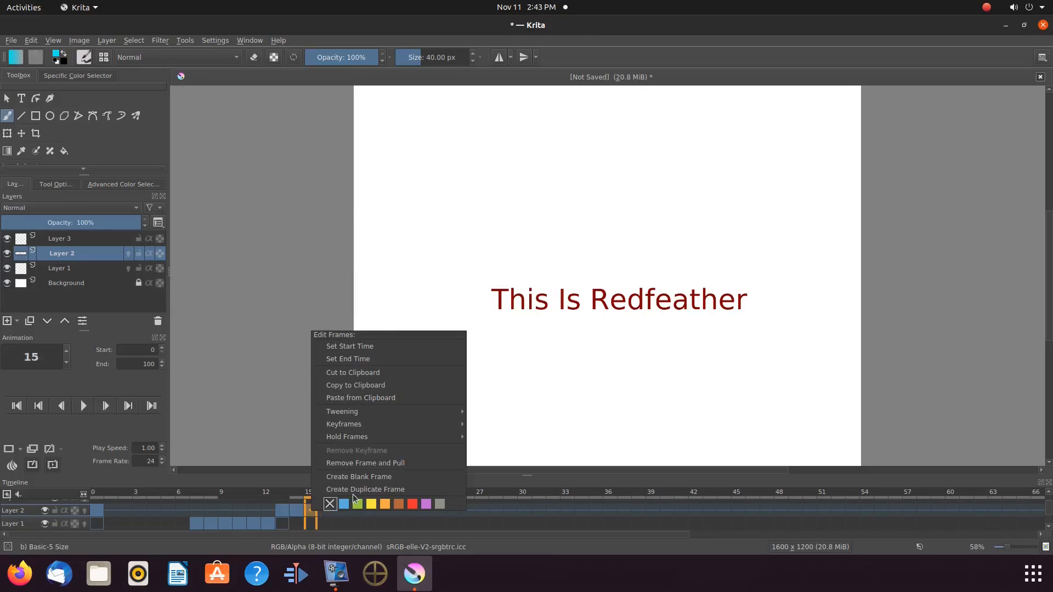
left_click(365, 489)
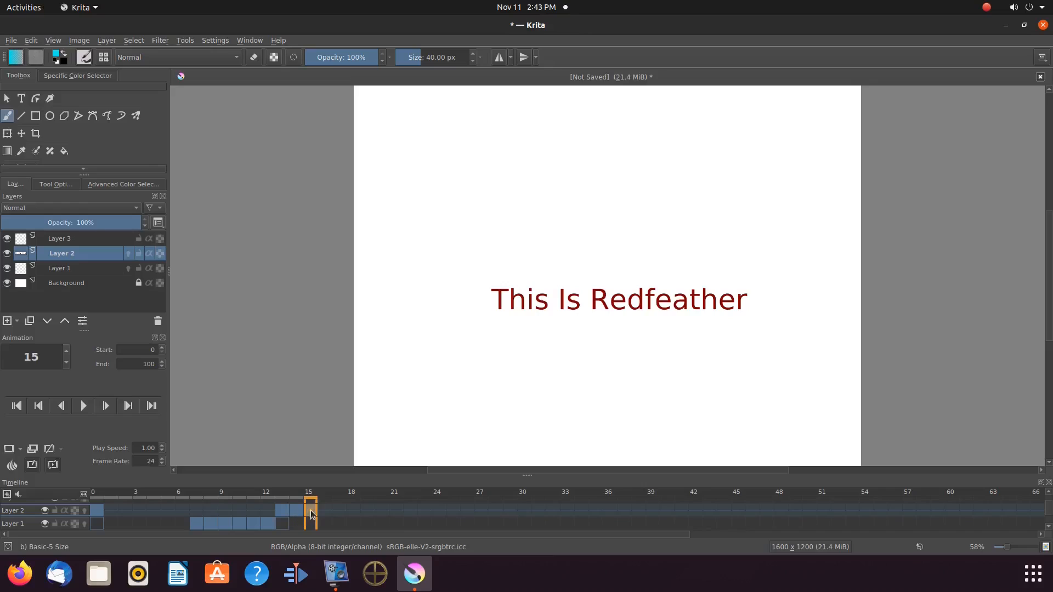
right_click(324, 512)
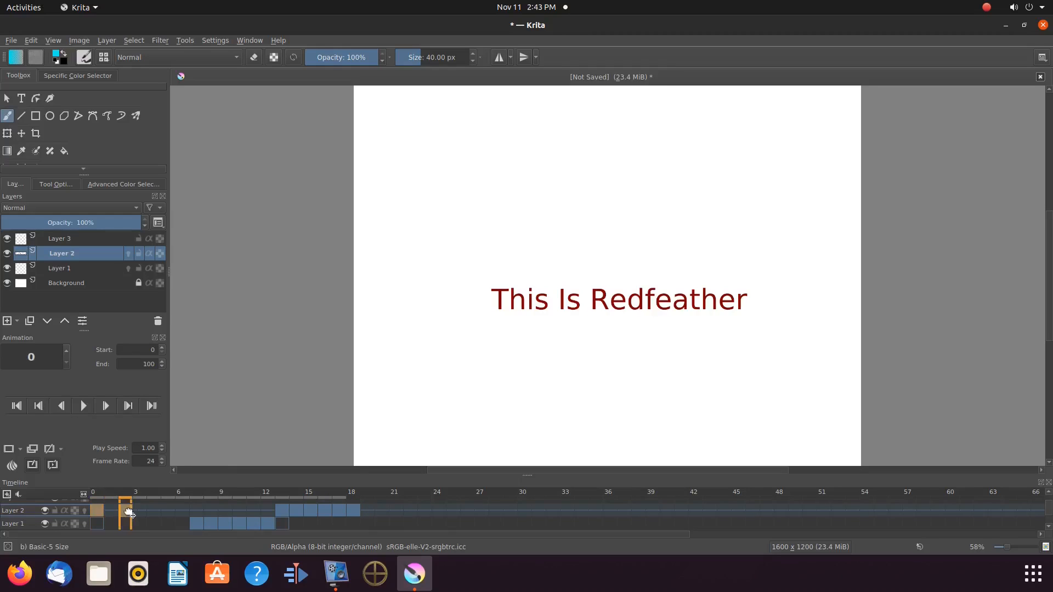
Step: Remove the title layer's frame-0 keyframe and return to frame 13
left_click(257, 510)
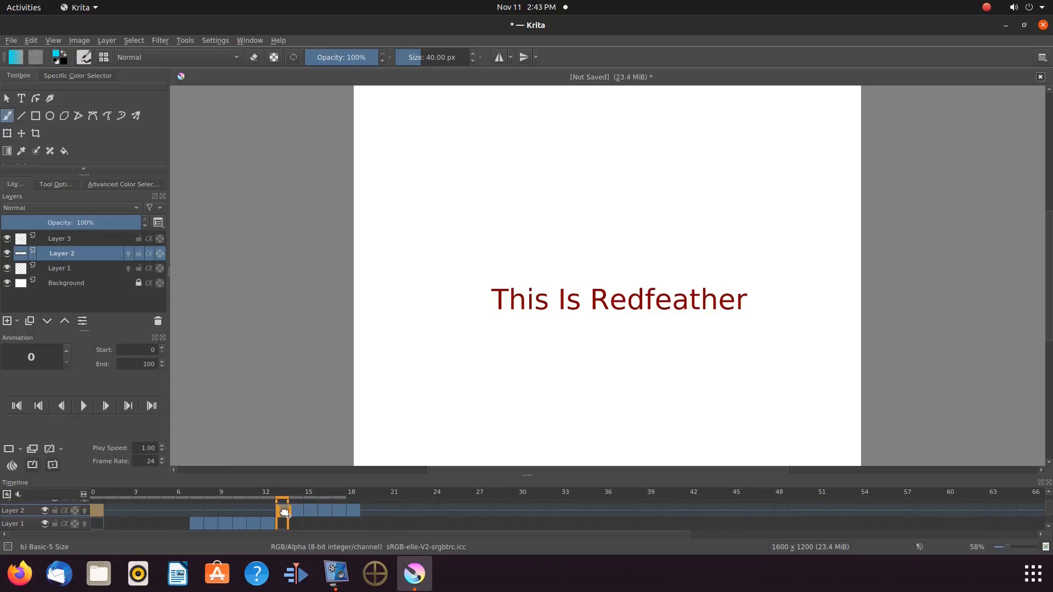
left_click(280, 510)
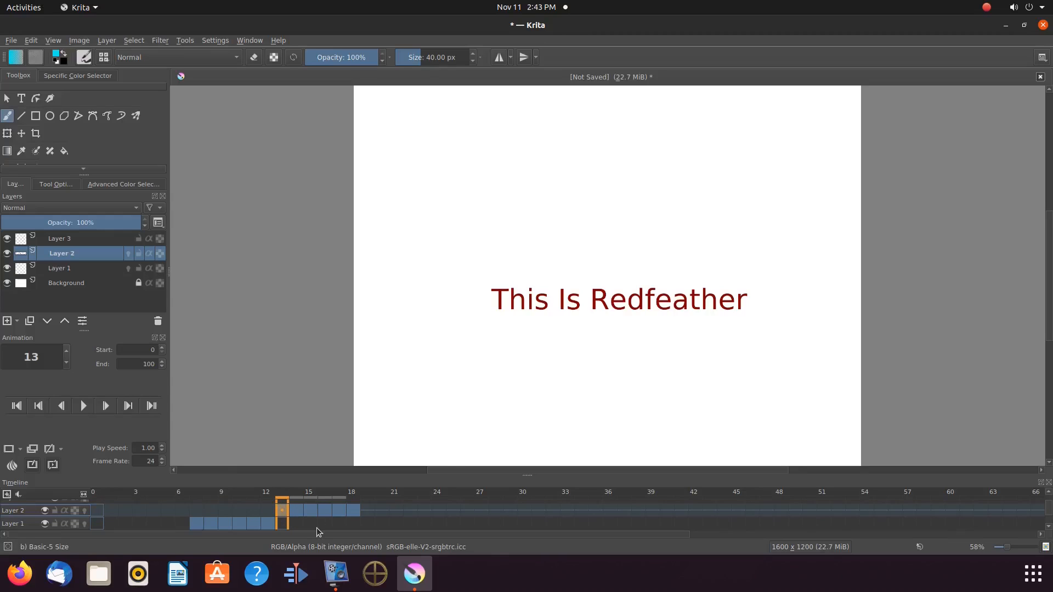
mouse_move(366, 512)
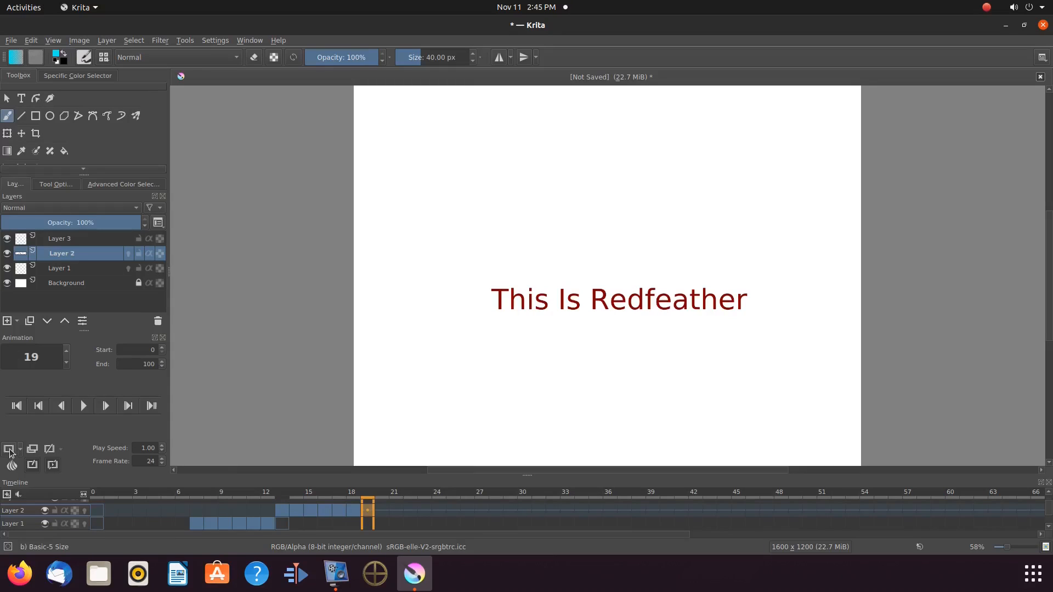
mouse_move(10, 449)
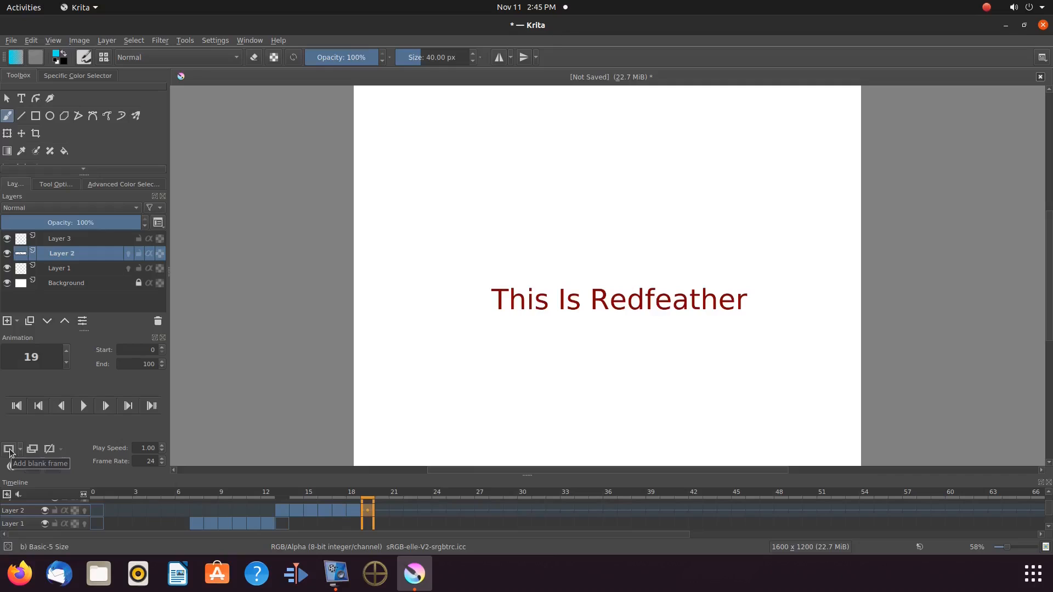
Step: Add a blank frame at frame 19, right after the title's last keyframe
left_click(10, 451)
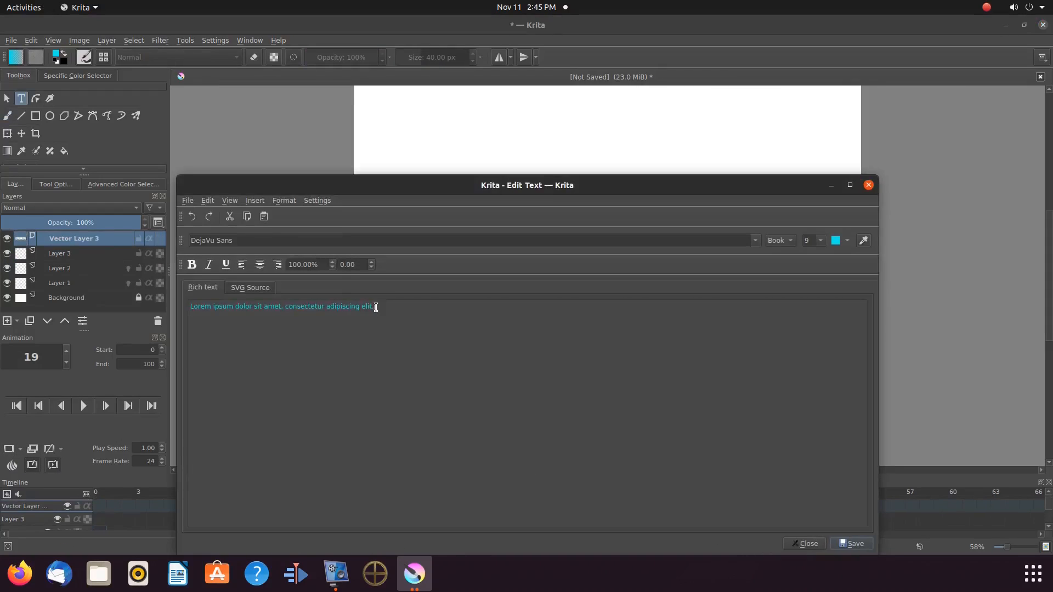
Step: Replace the placeholder with a red @ symbol and drag it over the title's centre
left_click(850, 543)
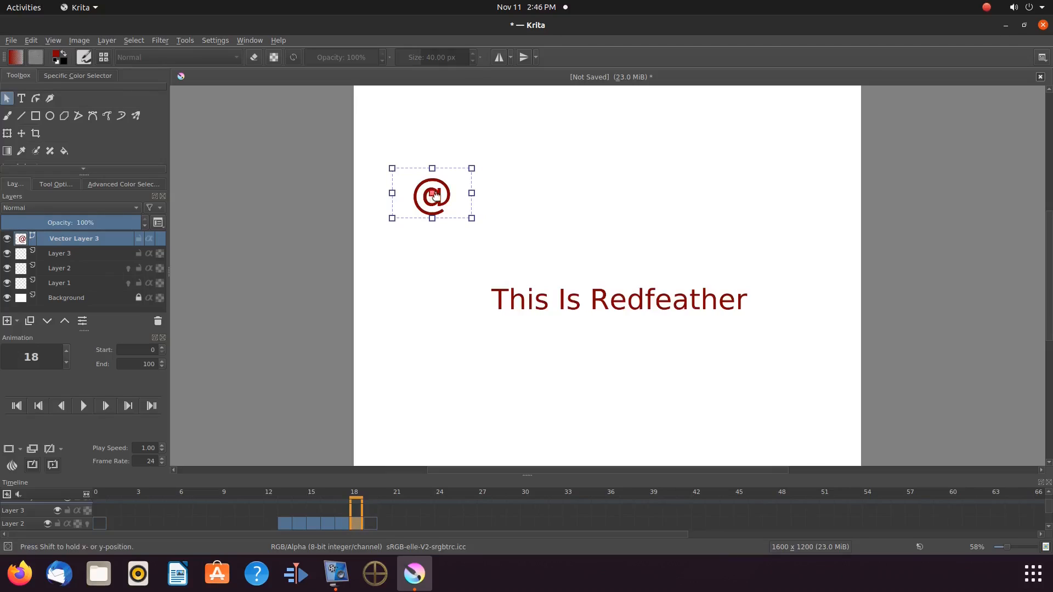
left_click_drag(432, 196, 595, 297)
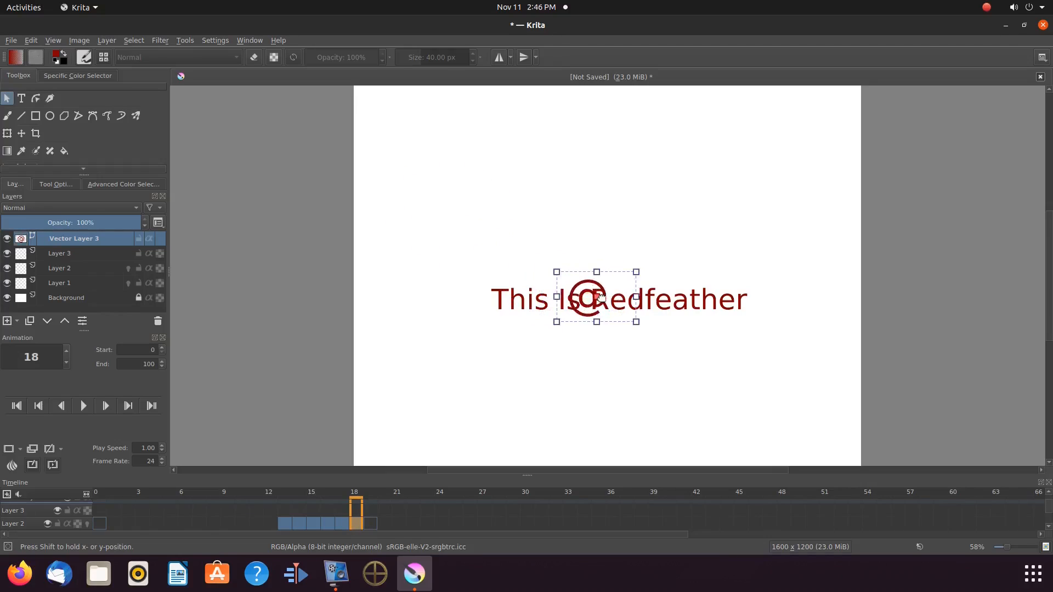
left_click_drag(595, 298, 606, 297)
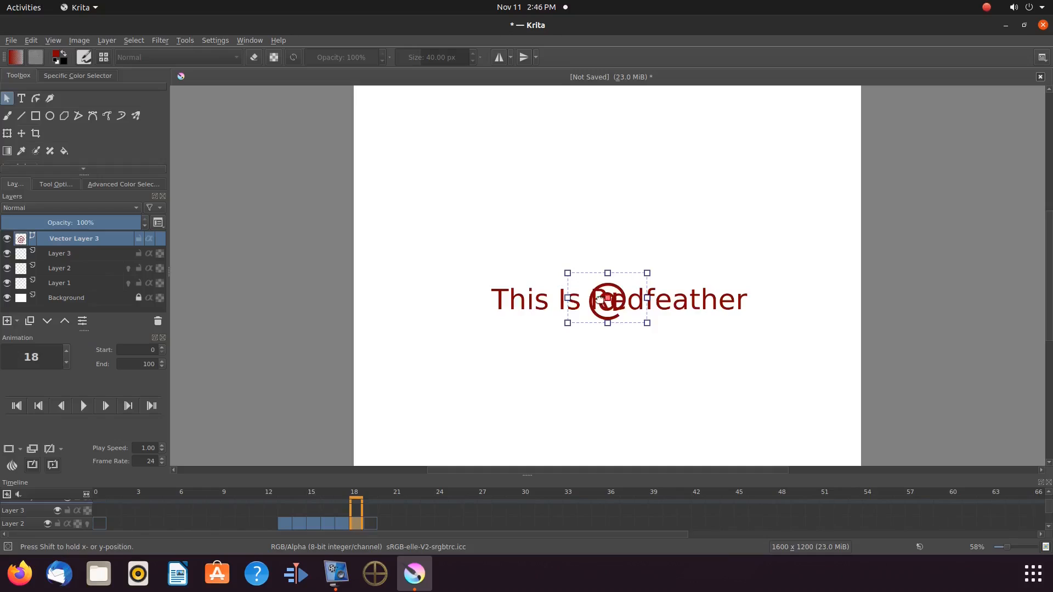
mouse_move(386, 505)
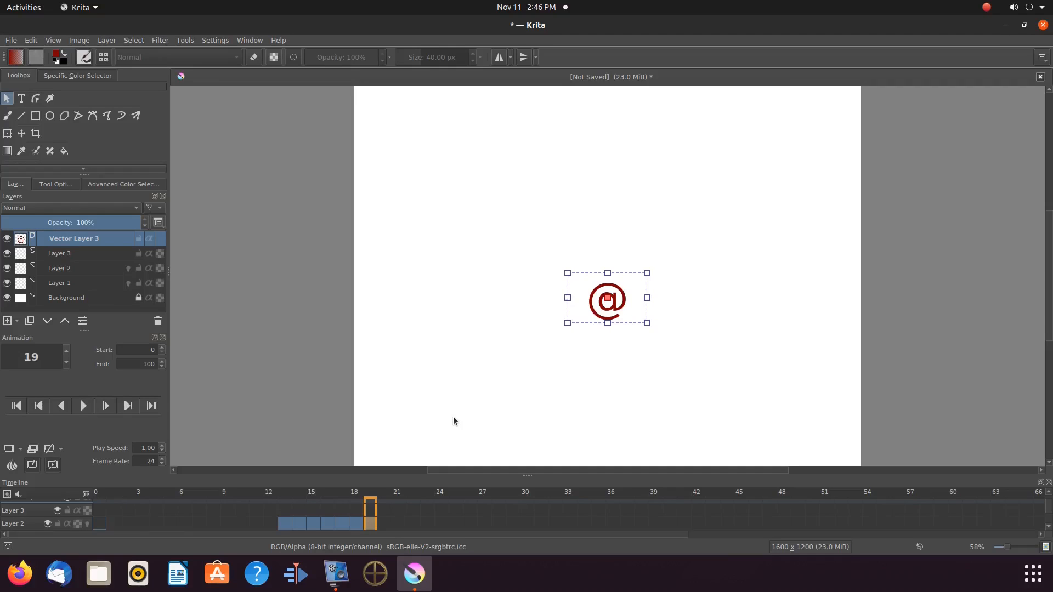
mouse_move(465, 307)
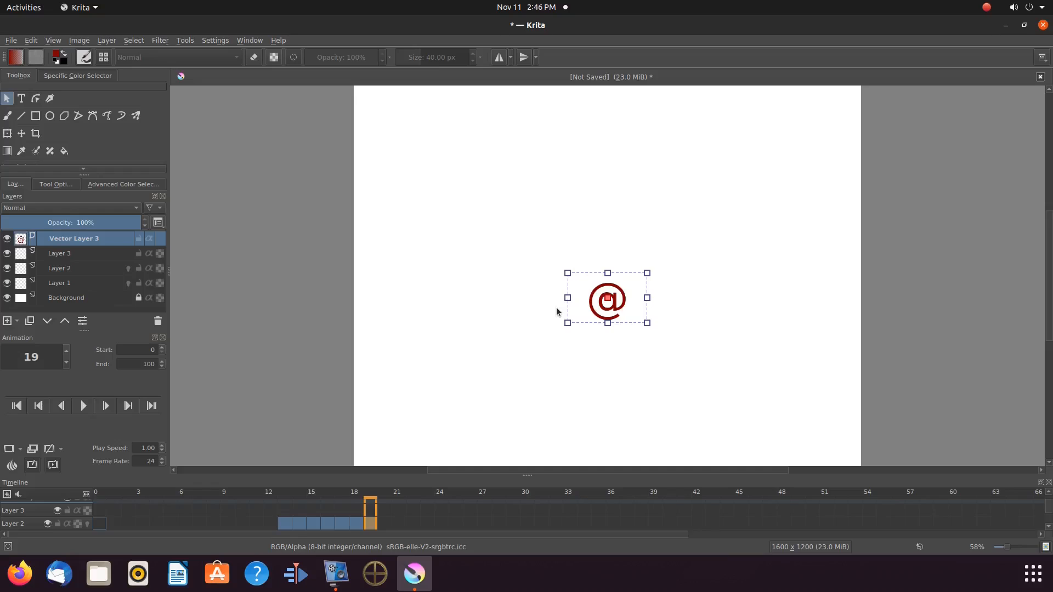
mouse_move(358, 256)
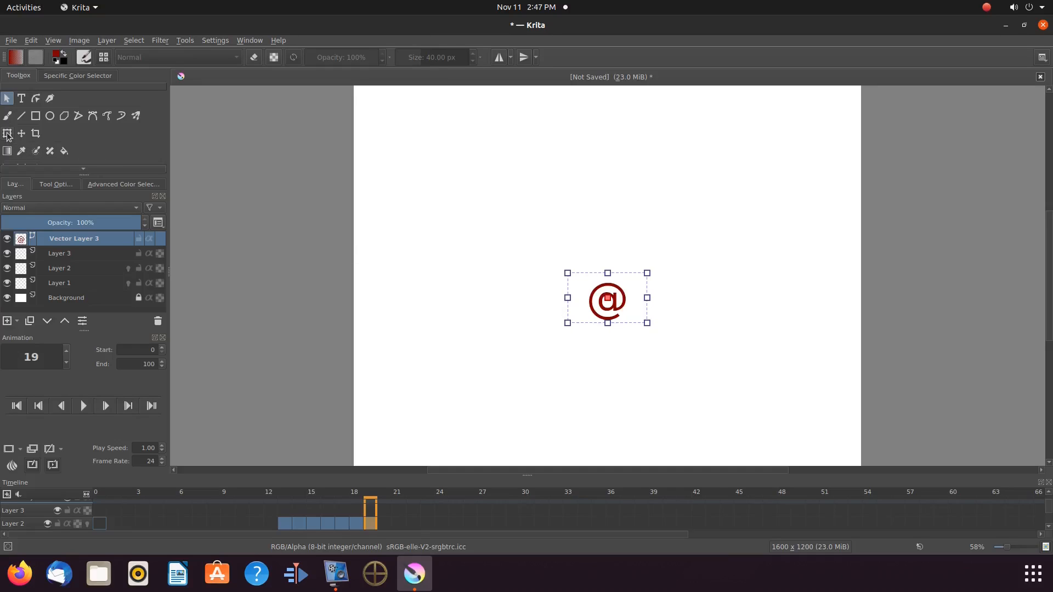
mouse_move(8, 134)
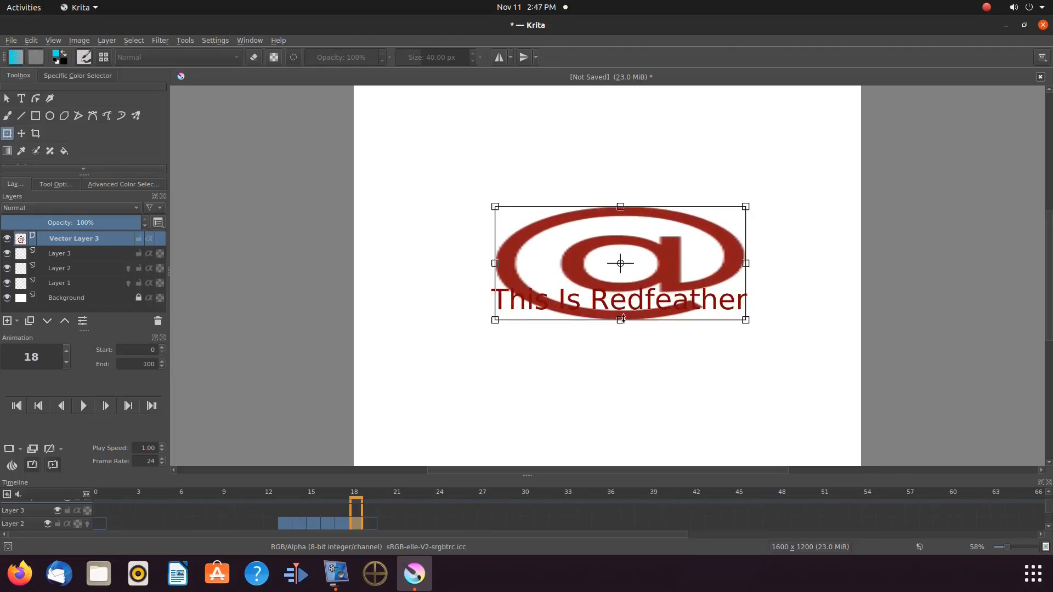
Step: Scale the @ symbol up to fill the canvas middle and apply the transform
left_click_drag(618, 319, 619, 395)
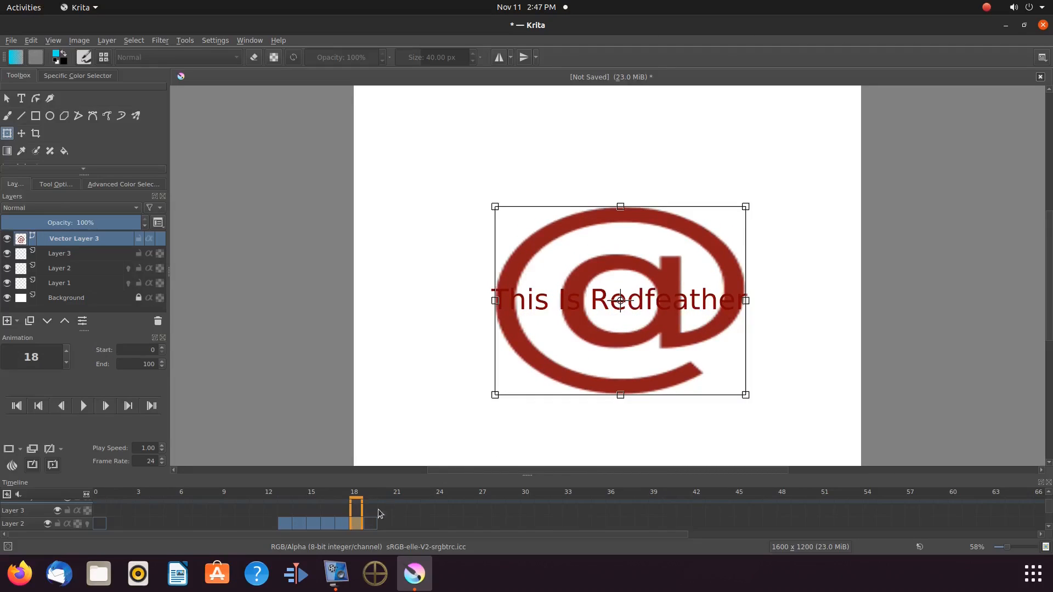
left_click(369, 503)
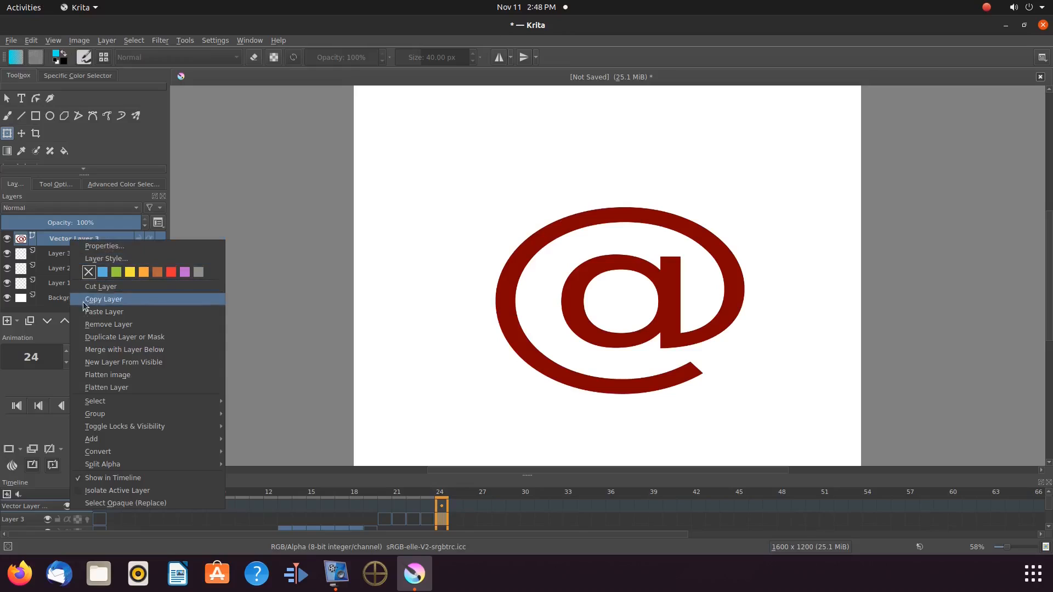
mouse_move(124, 349)
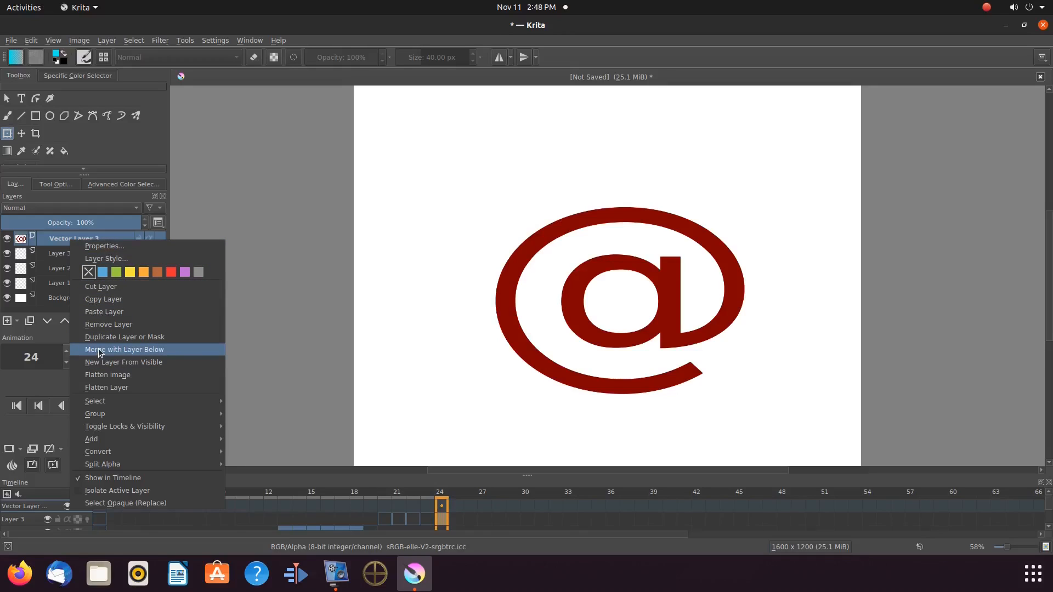
Step: Merge the @ into Layer 3 and shift its keyframes to span frames 19–24
left_click(124, 349)
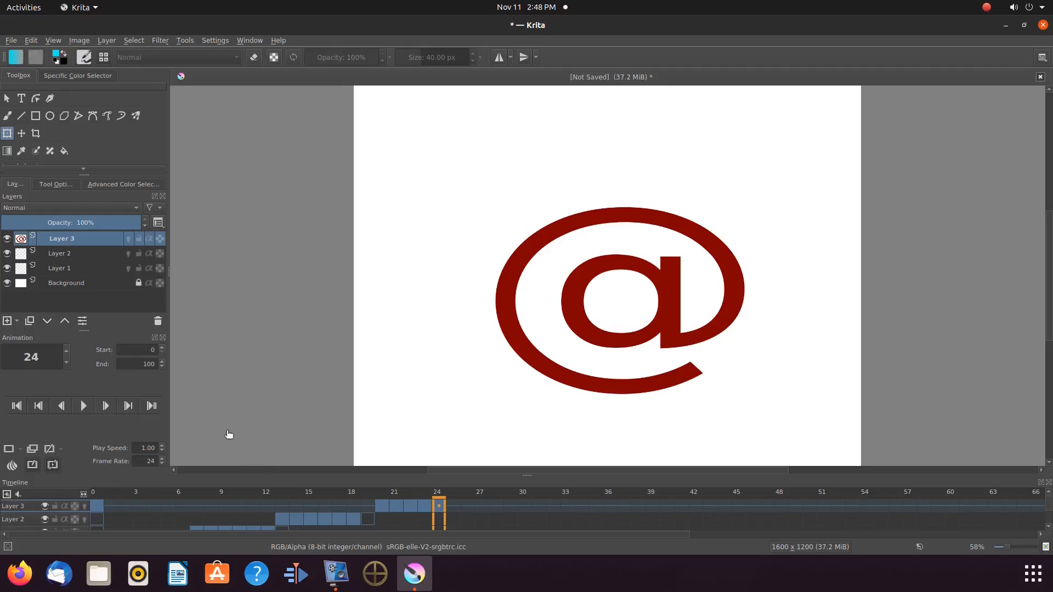
mouse_move(394, 528)
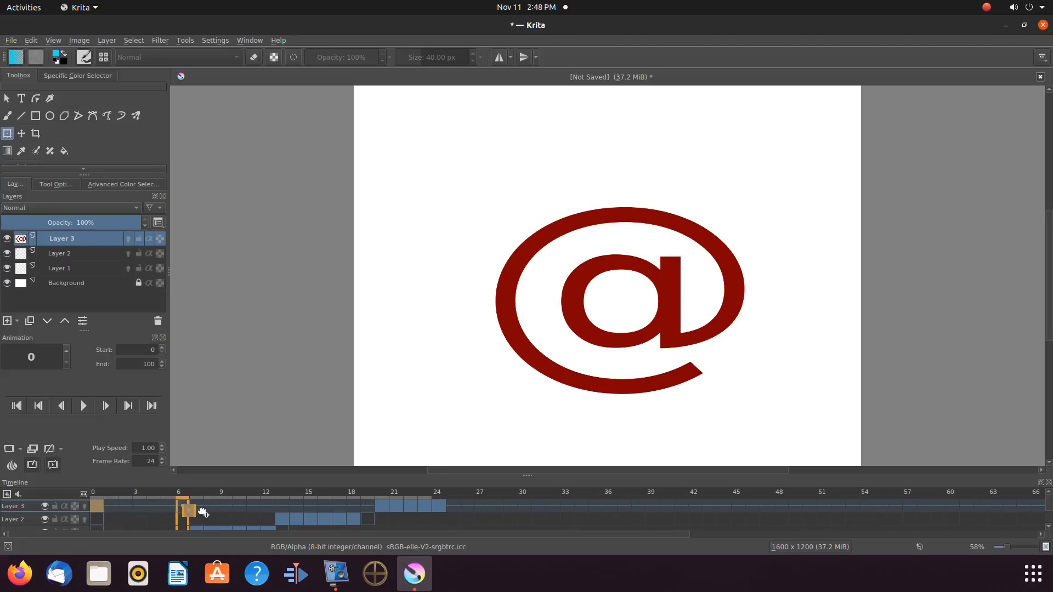
left_click_drag(178, 507, 332, 507)
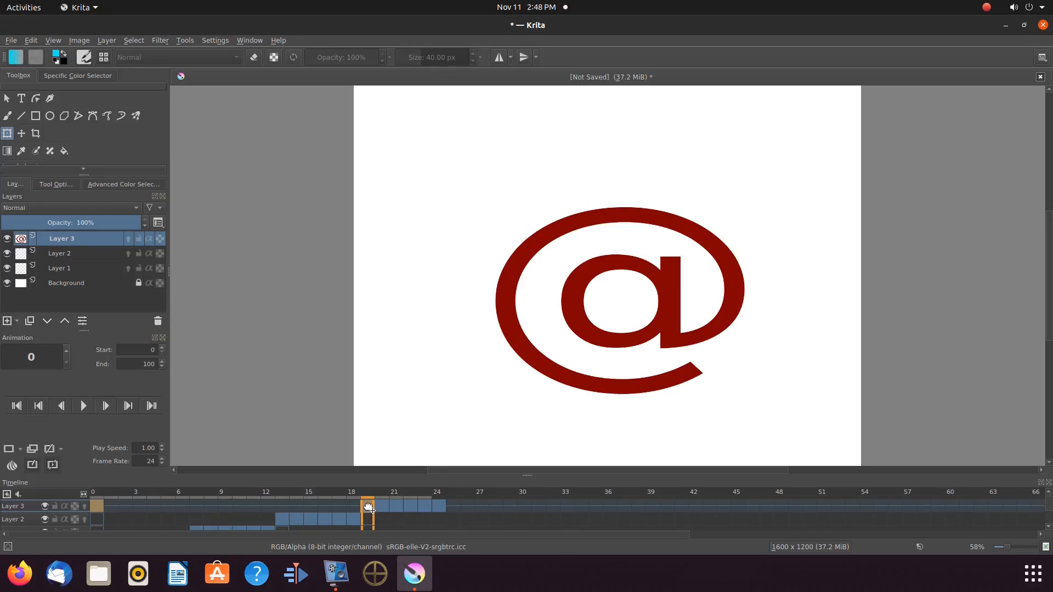
left_click(453, 505)
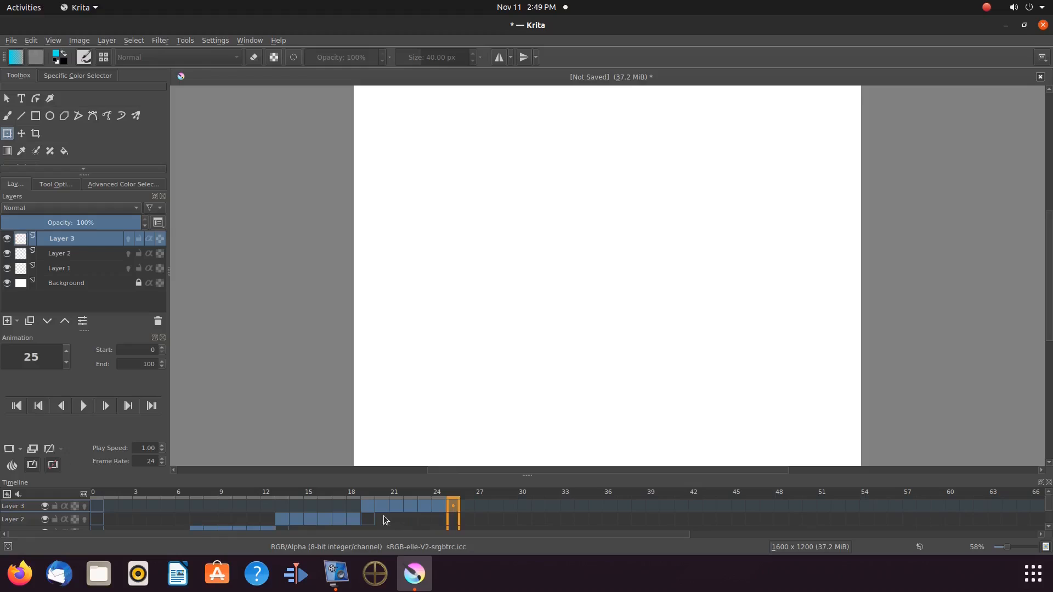
left_click(380, 506)
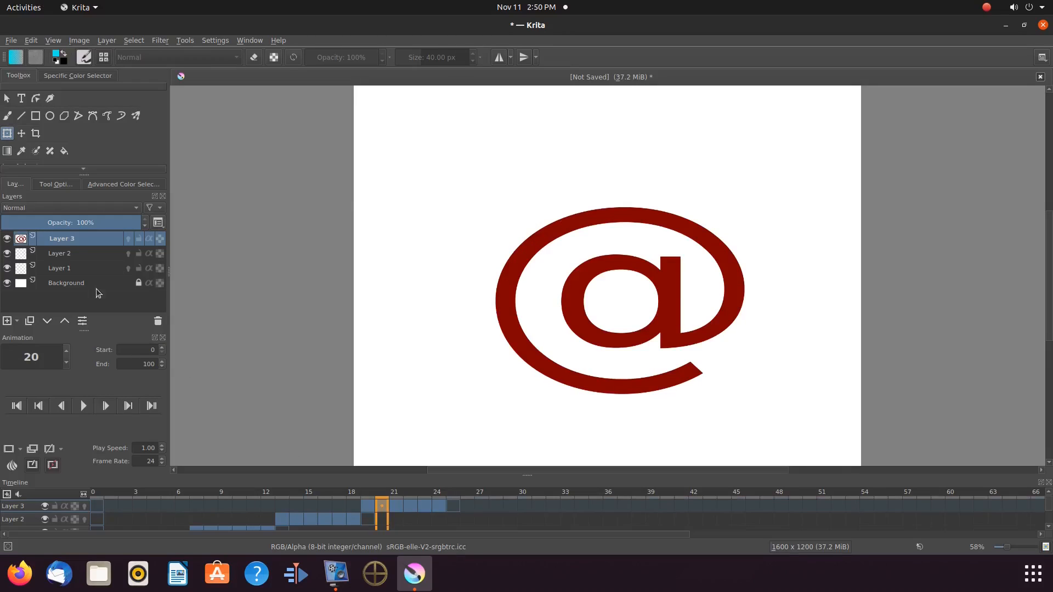
Step: Set Layer 3's opacity to about 50% and add an empty Layer 4 above it
right_click(61, 237)
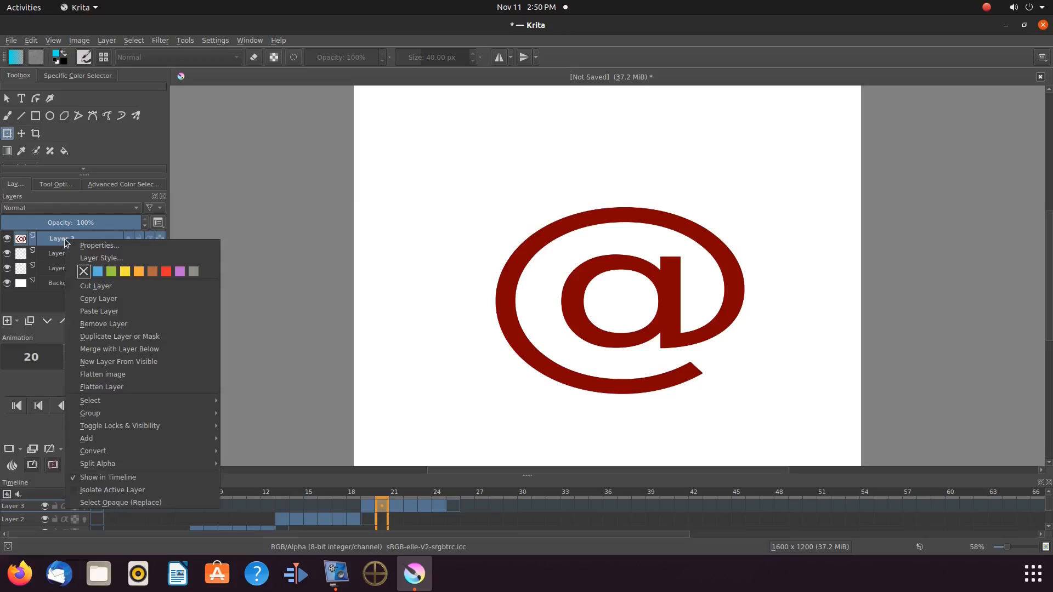
left_click(99, 245)
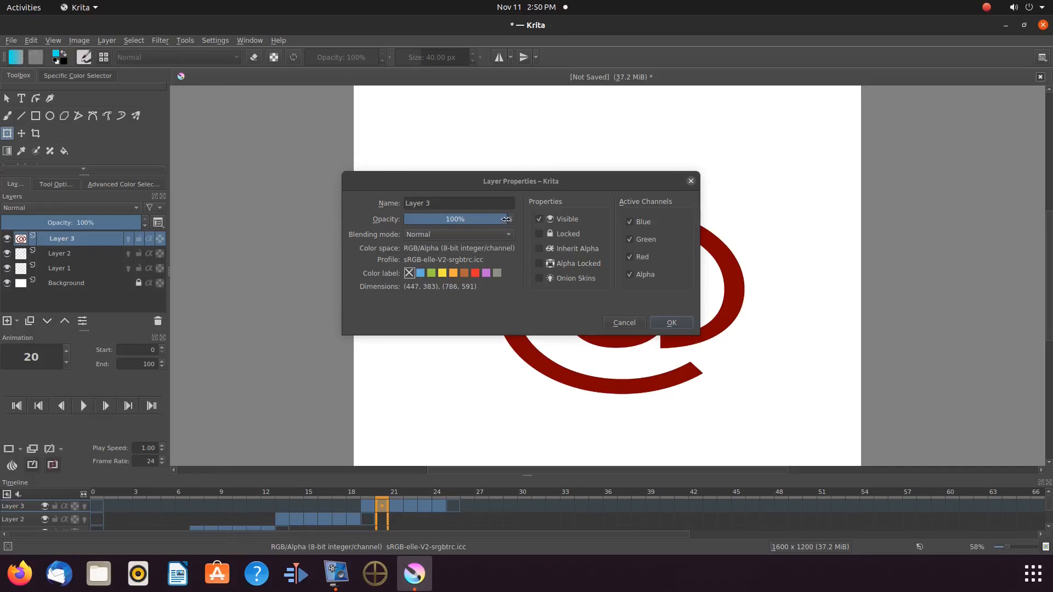
left_click_drag(506, 219, 453, 219)
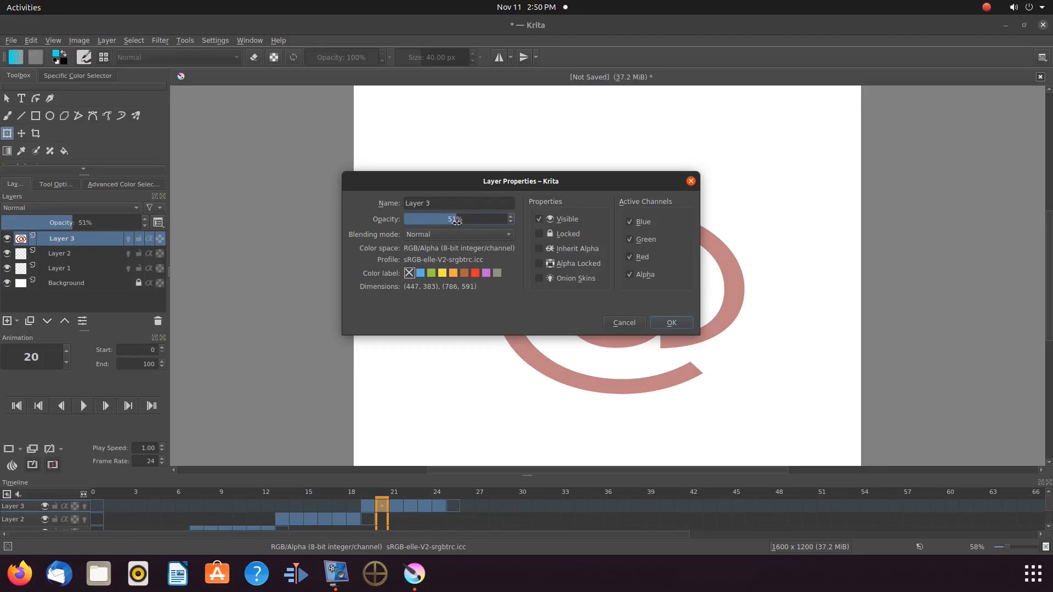
left_click(669, 322)
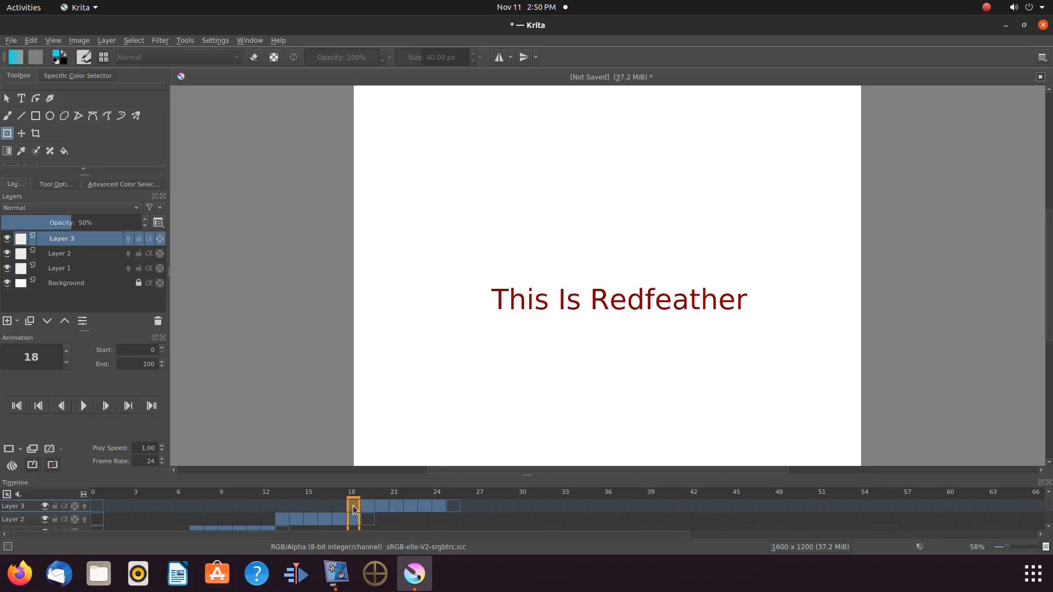
left_click(438, 506)
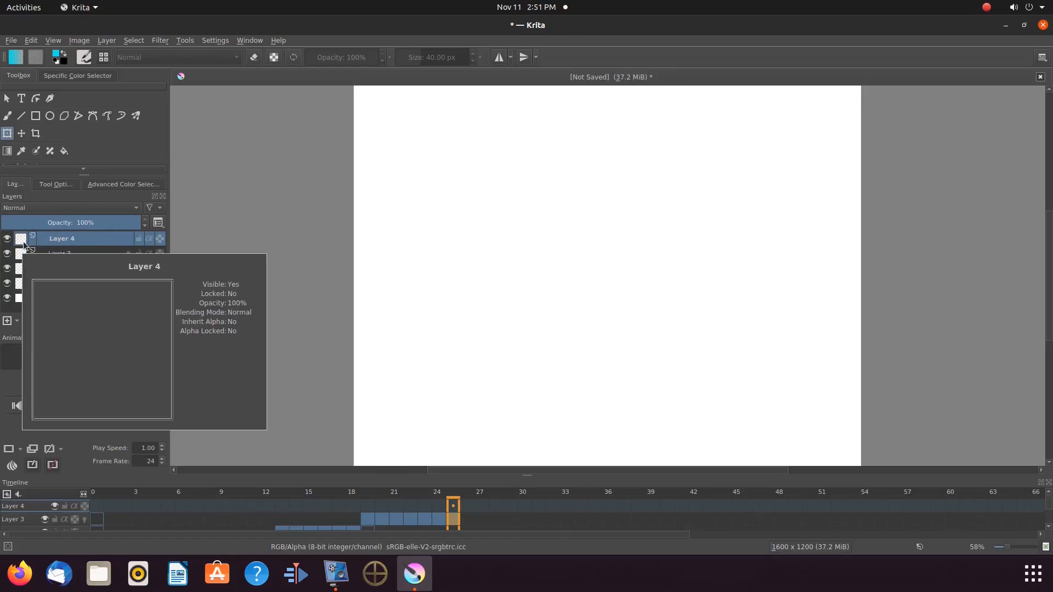
Step: Place a full-opacity red @ on Layer 4 with keyframes from frame 25 to about 30
left_click(20, 97)
type("@")
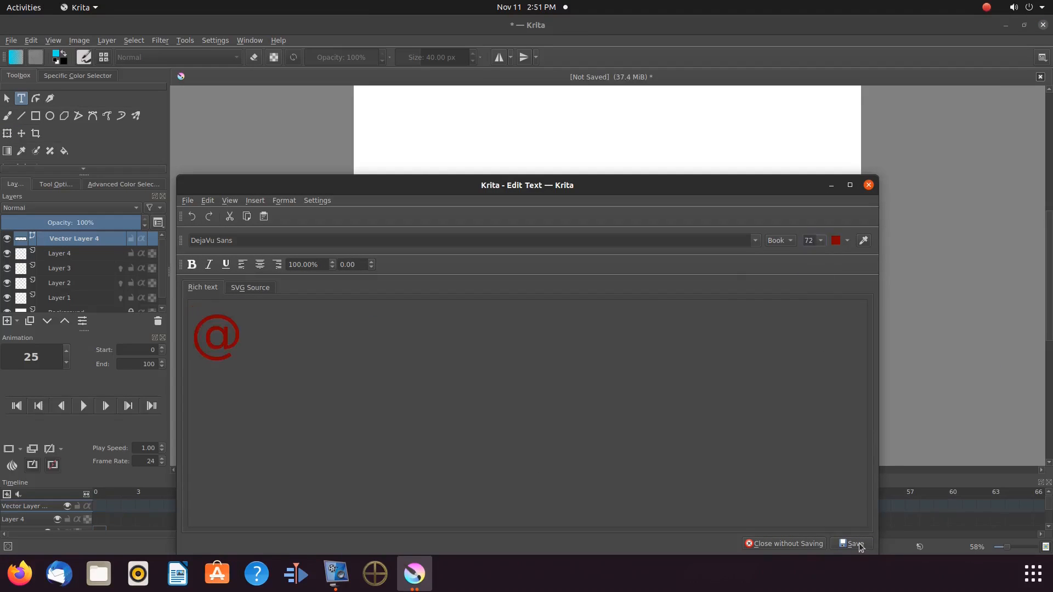
left_click(854, 542)
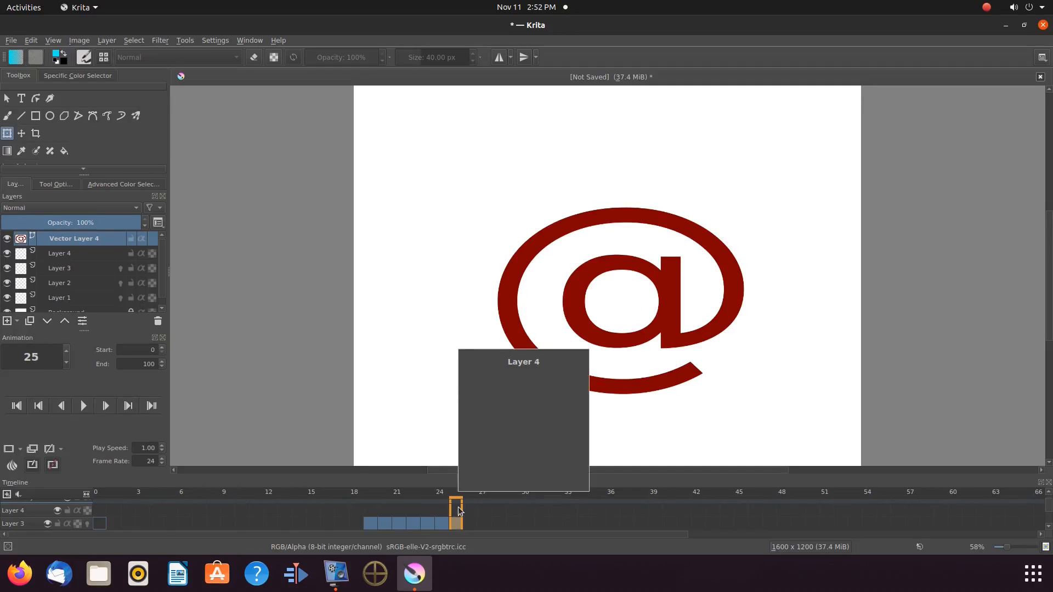
right_click(74, 238)
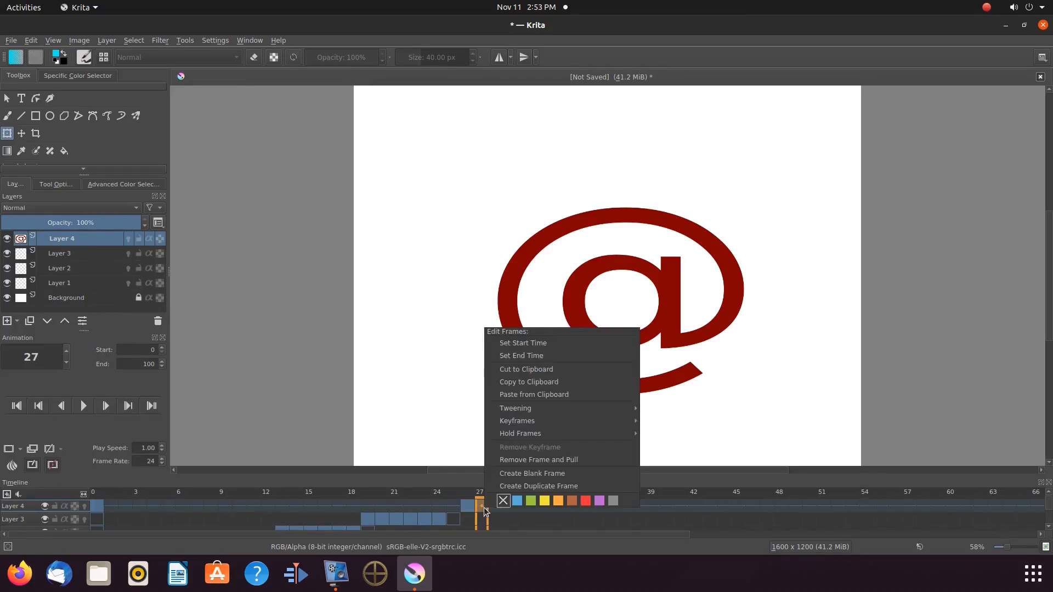
left_click(537, 486)
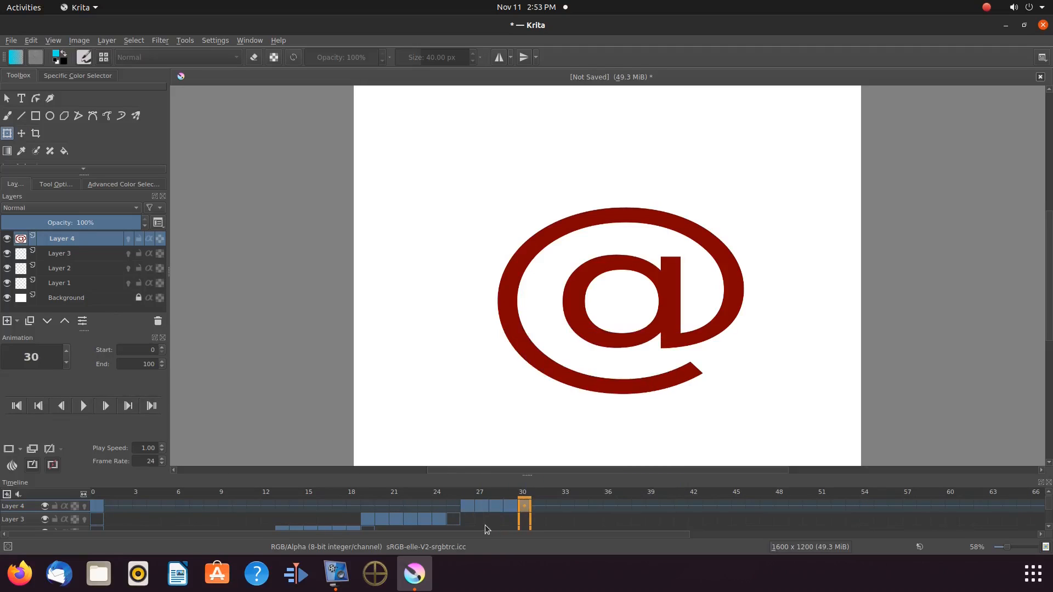
left_click(452, 506)
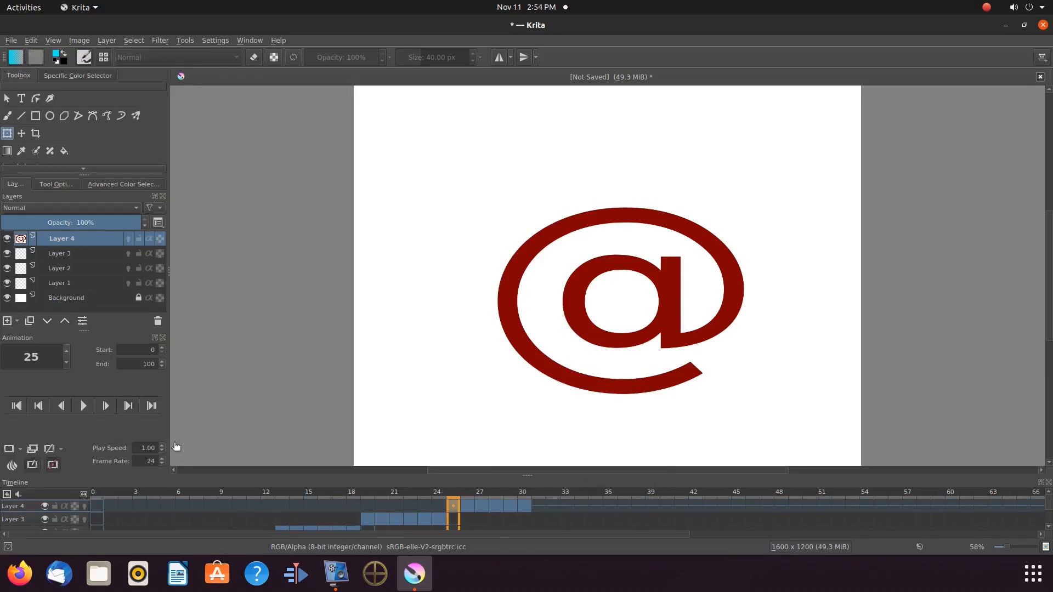
Step: Lower the play speed to 0.4 and play the animation from the title through the @
left_click(83, 404)
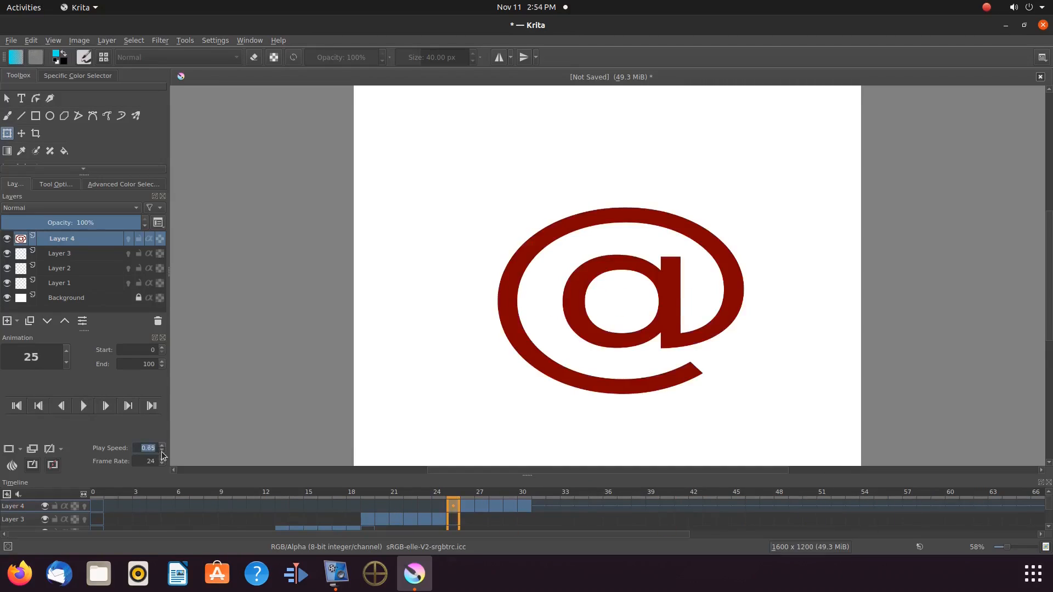
left_click(82, 405)
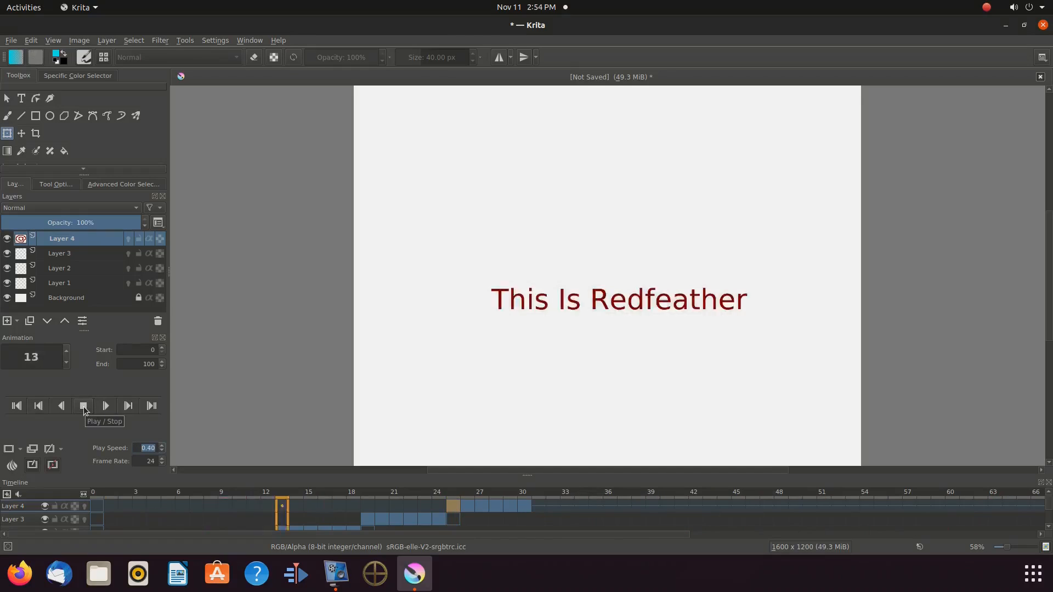